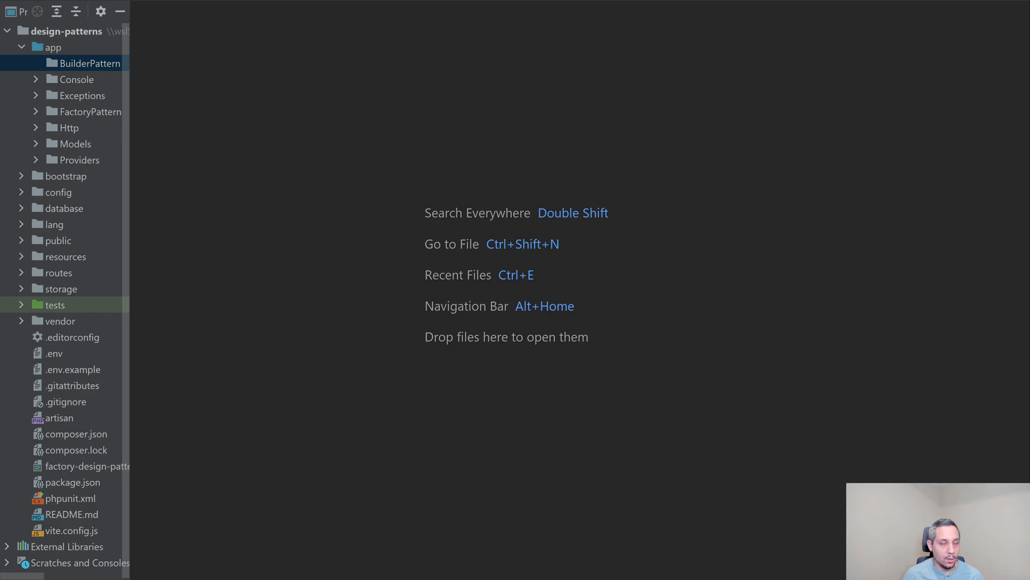
Choose the app/BuilderPattern folder as the location for the new Email class.
{"action": "left_click", "coordinate": [89, 63]}
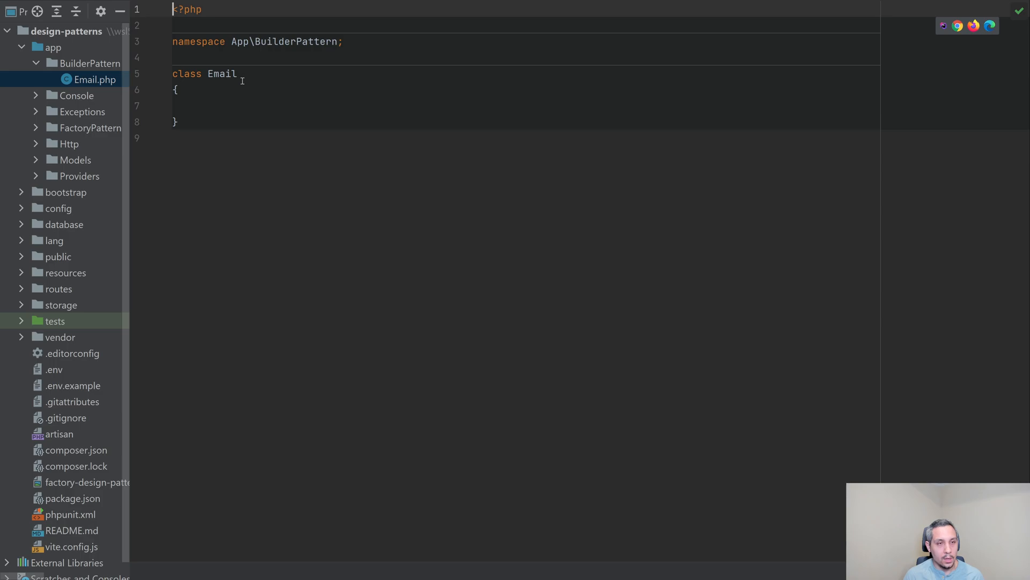
Add an Email constructor promoting a private array $to property, with an empty body.
{"action": "left_click", "coordinate": [195, 105]}
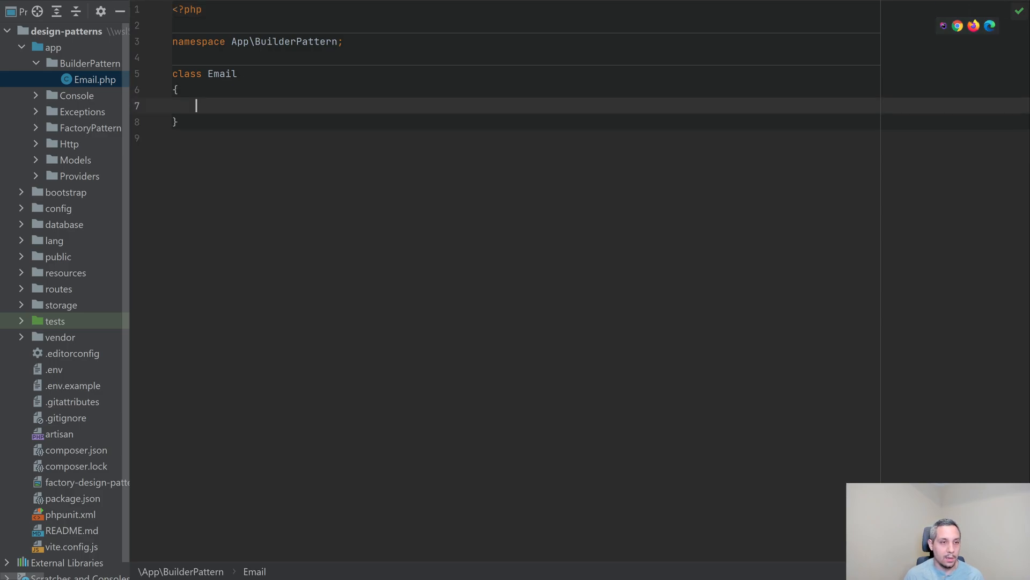
{"action": "type", "text": "public function ()"}
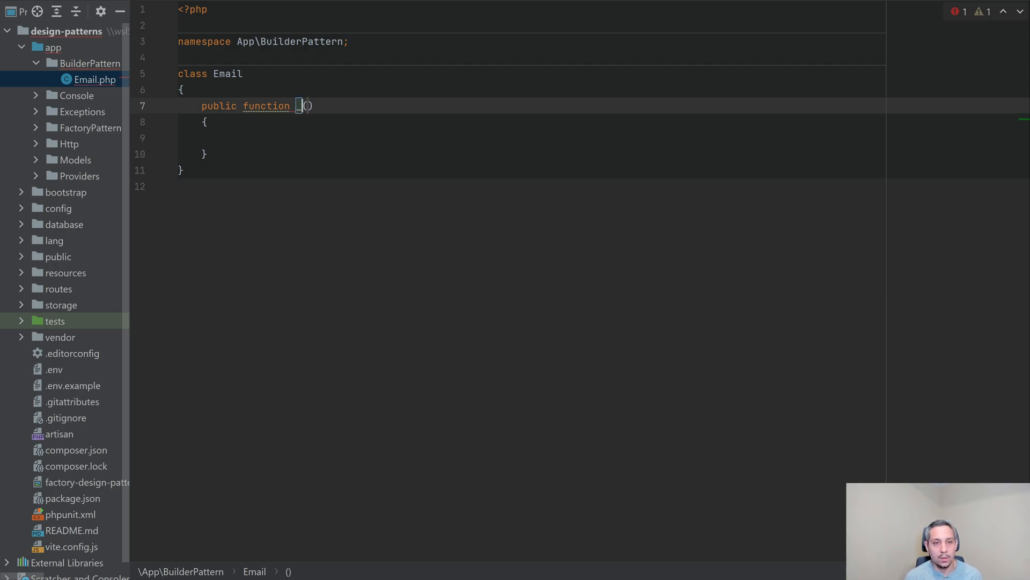
{"action": "type", "text": "__construct"}
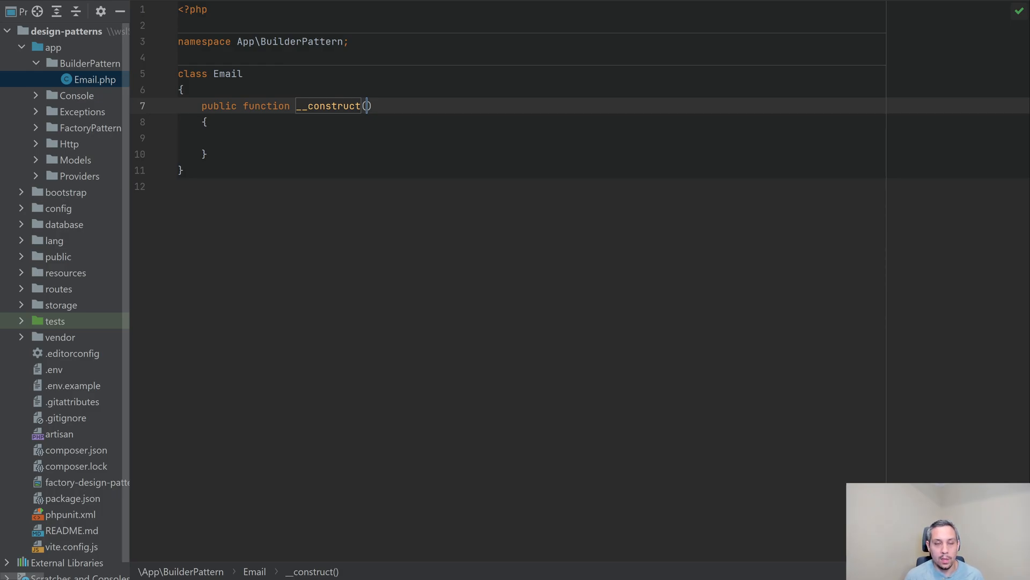
{"action": "type", "text": "p"}
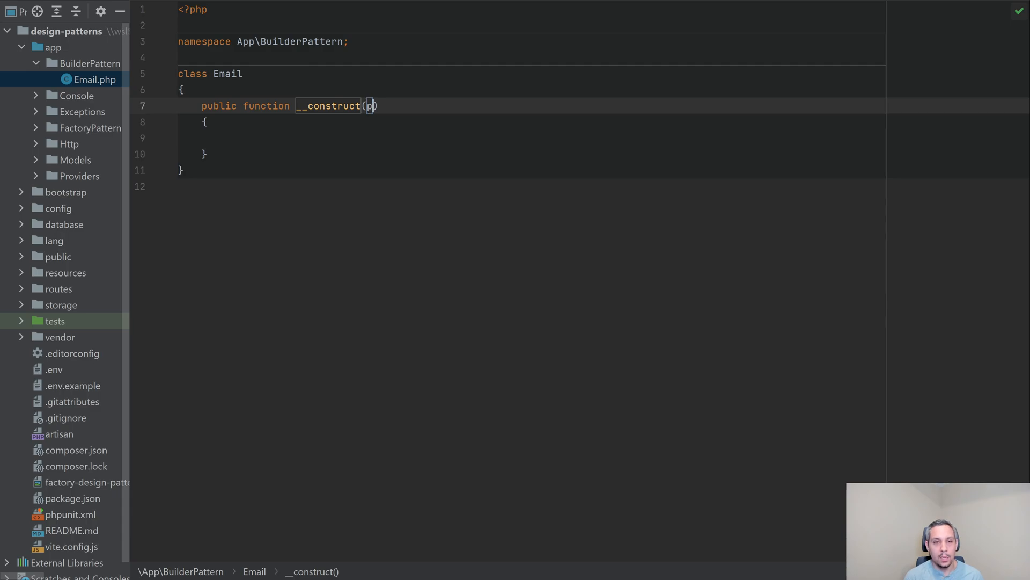
{"action": "type", "text": "rivate"}
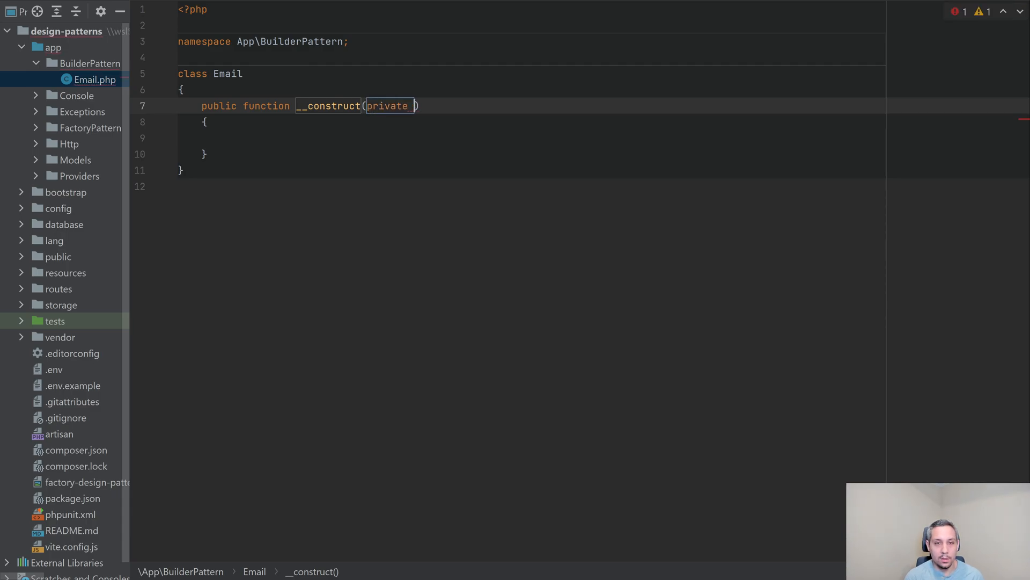
{"action": "type", "text": "array $to = ["}
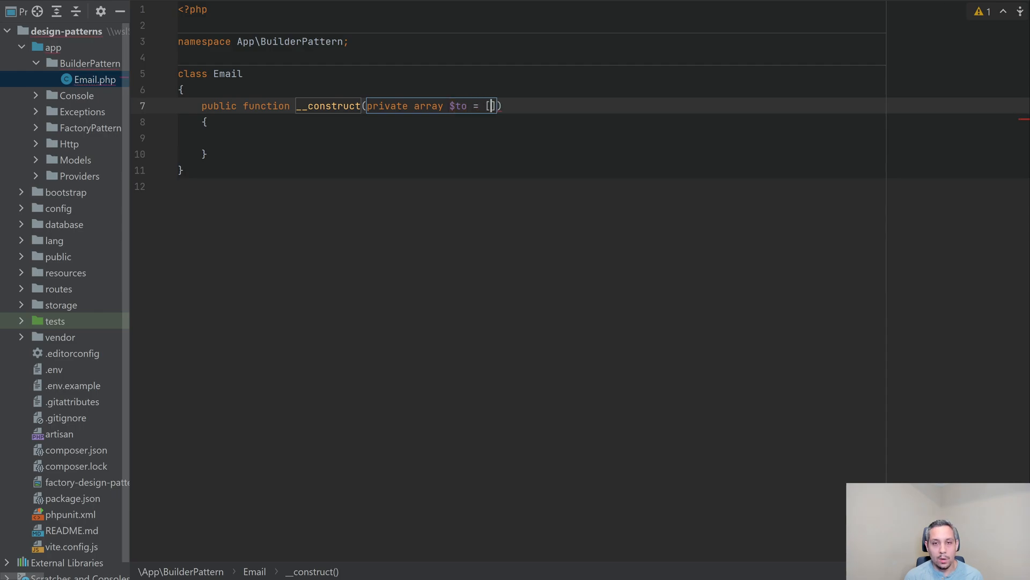
{"action": "key", "text": "Backspace"}
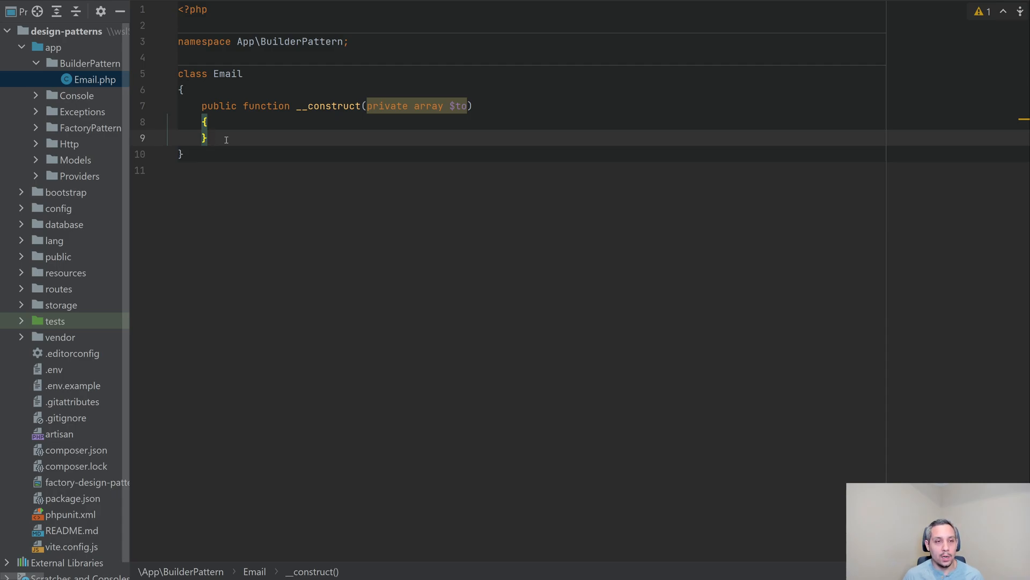
{"action": "key", "text": "Enter"}
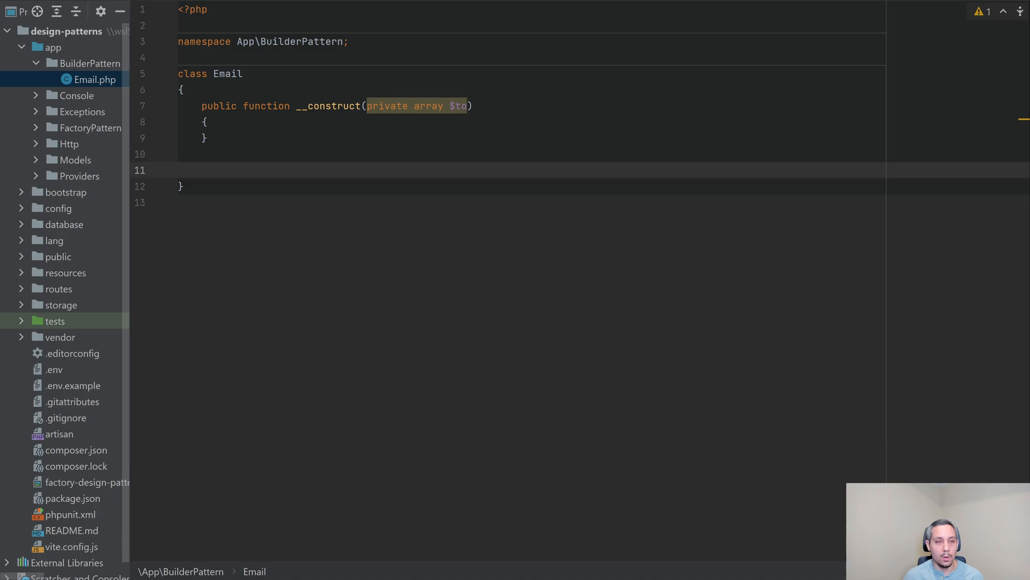
Declare 'private array $cc = [];' above the Email constructor.
{"action": "key", "text": "Enter"}
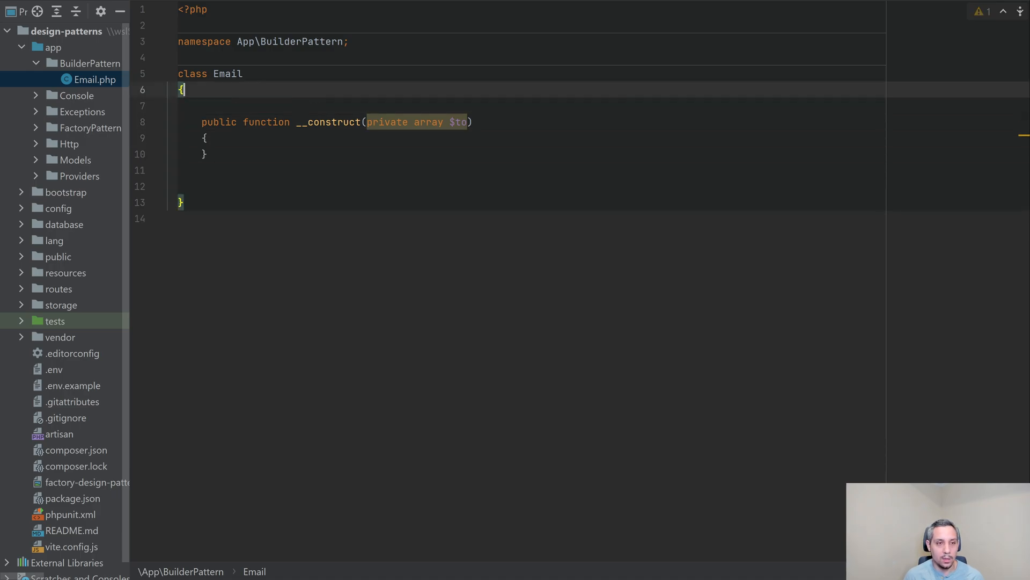
{"action": "type", "text": "pri"}
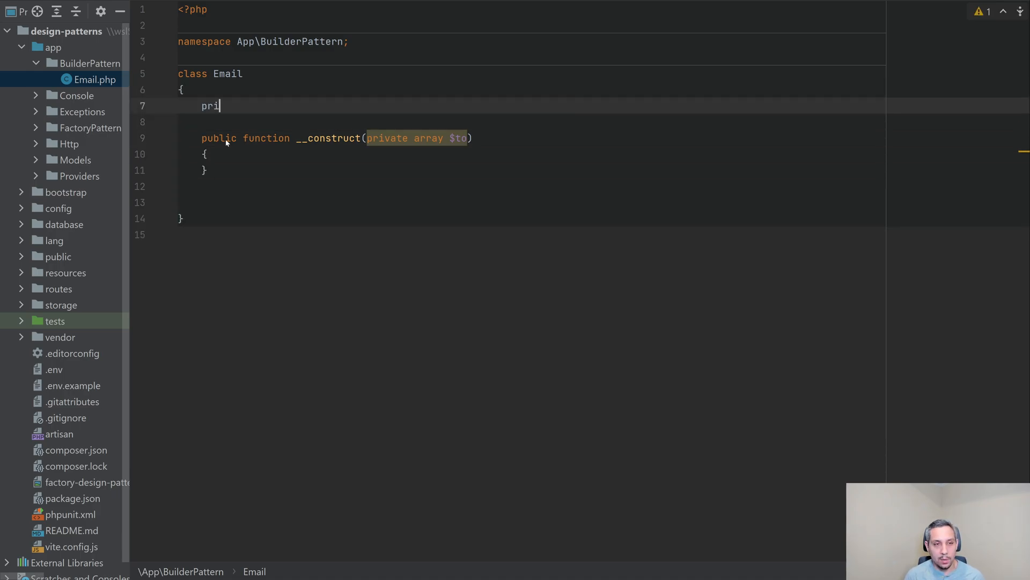
{"action": "type", "text": "vate $"}
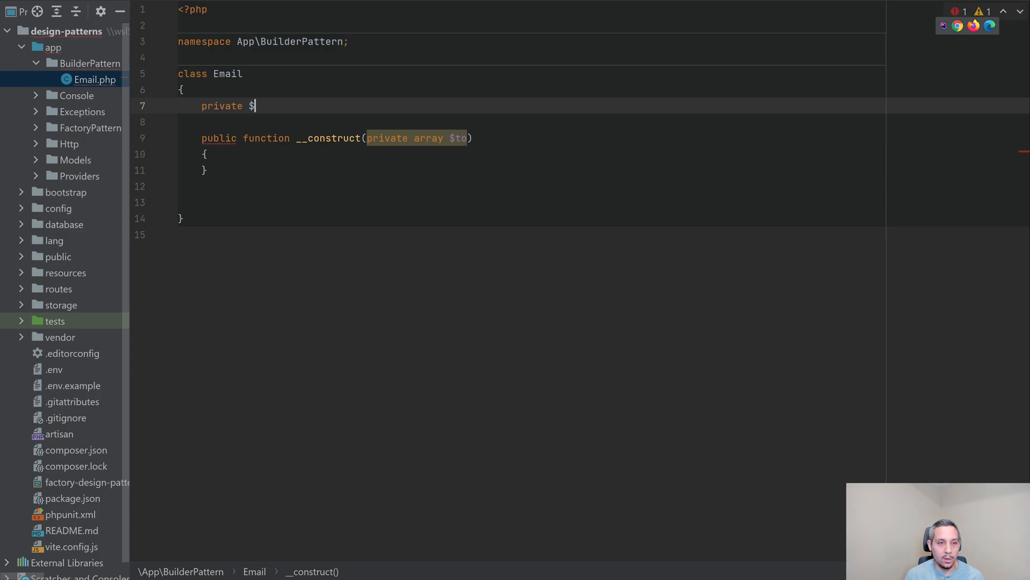
{"action": "type", "text": "_array"}
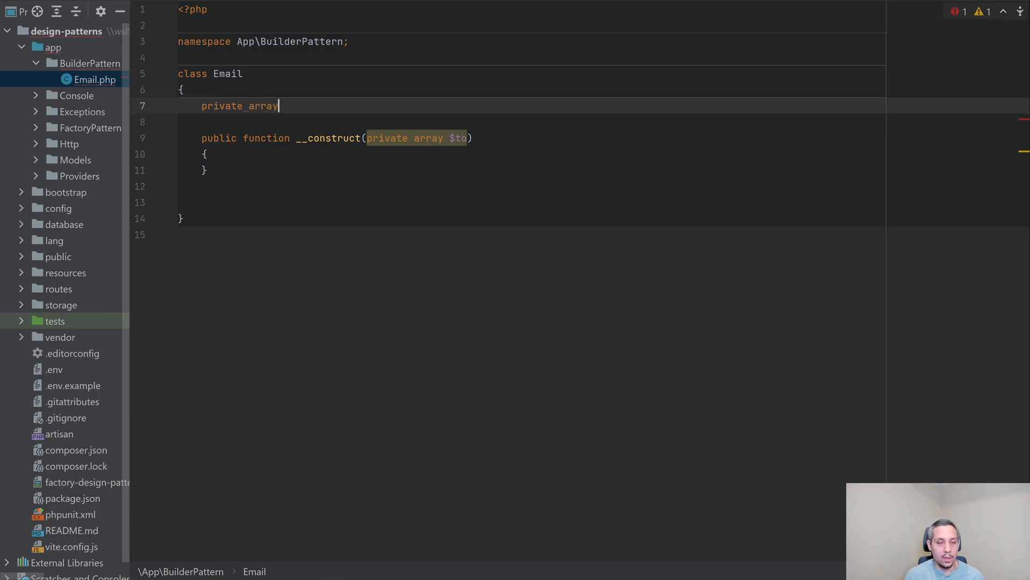
{"action": "type", "text": "$cc"}
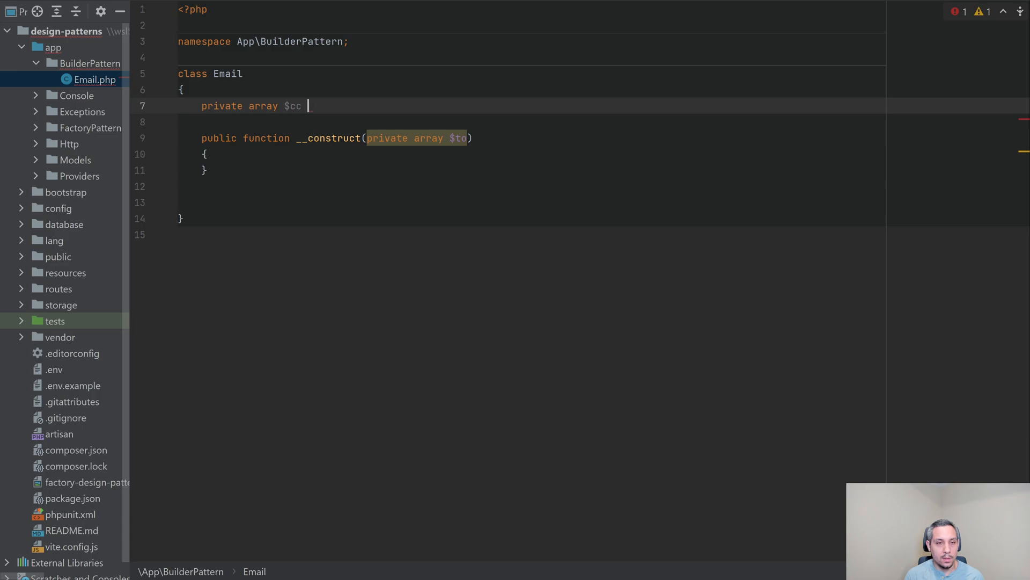
{"action": "type", "text": "= [];"}
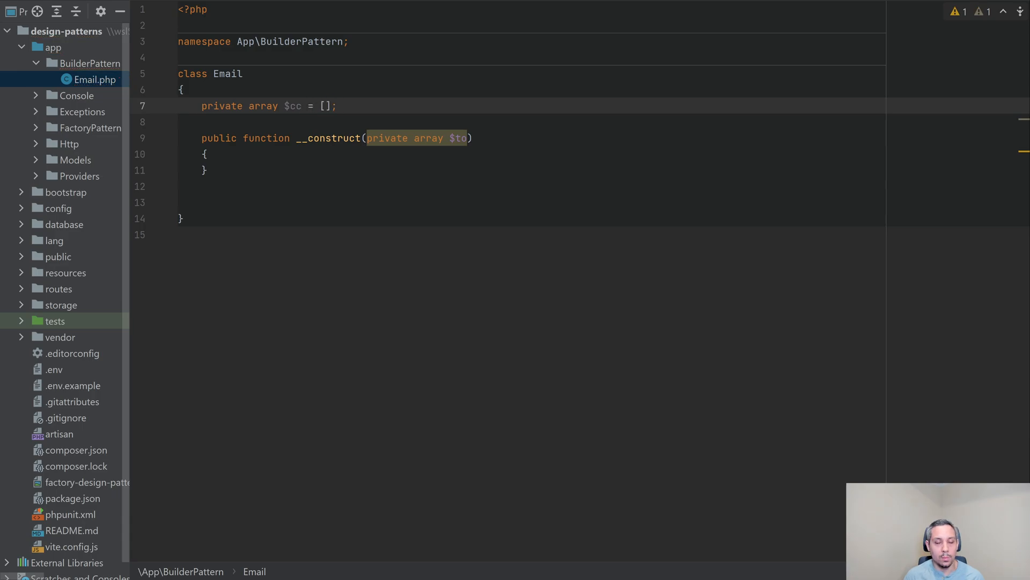
{"action": "left_click", "coordinate": [208, 170]}
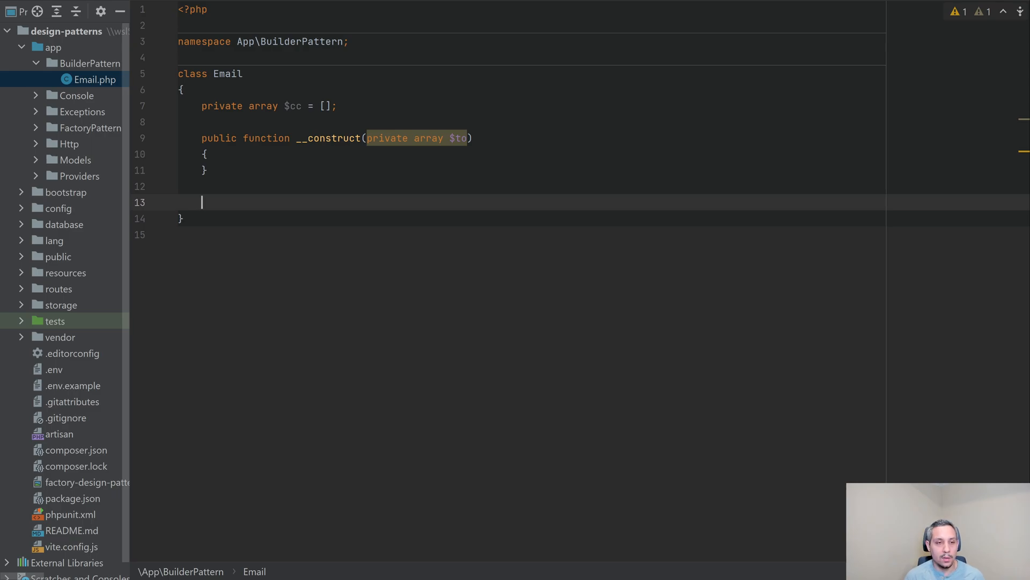
Write an addCc(string $email) method that appends $email to $this->cc[].
{"action": "type", "text": "public function ()"}
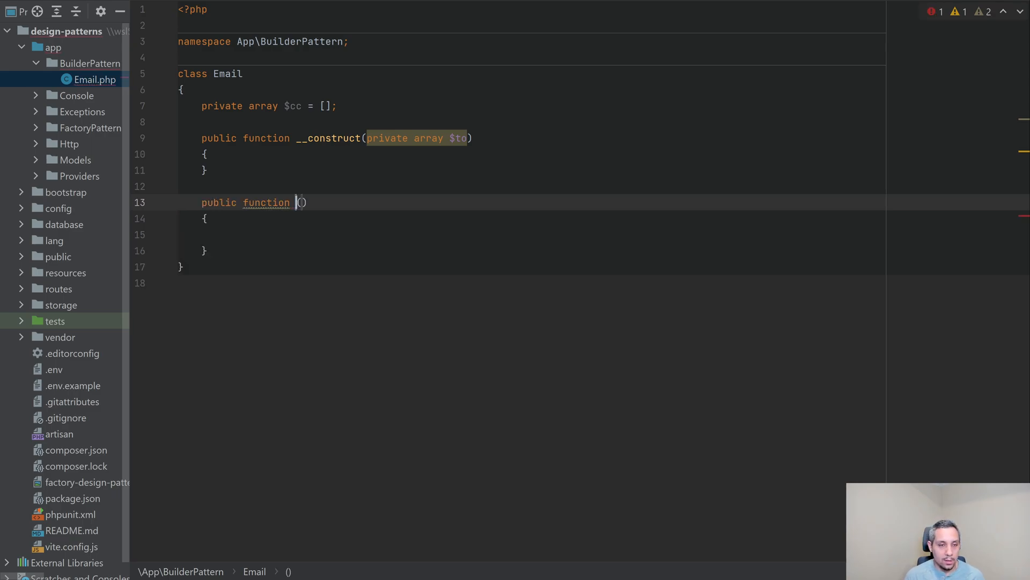
{"action": "type", "text": "addCc"}
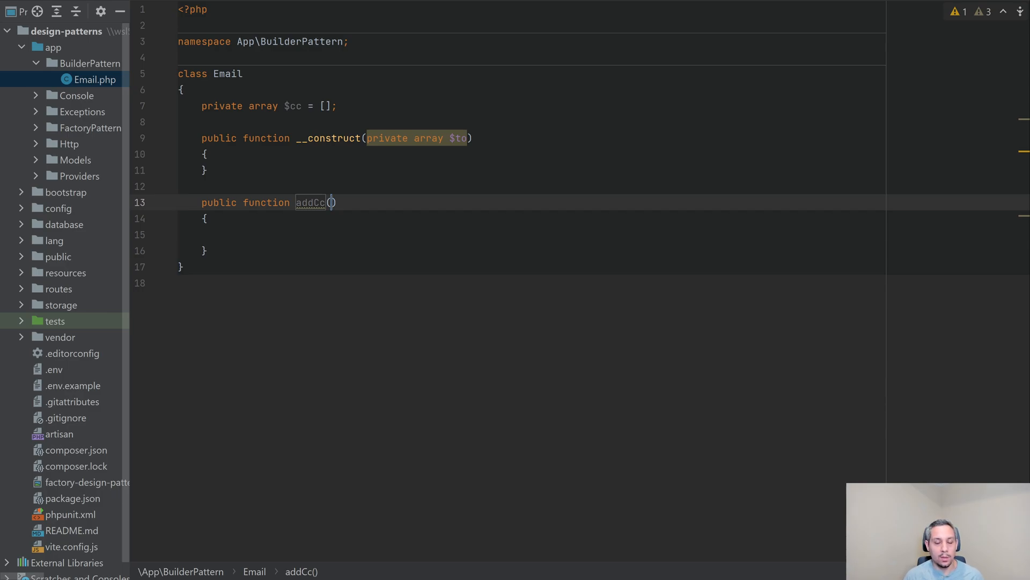
{"action": "type", "text": "string"}
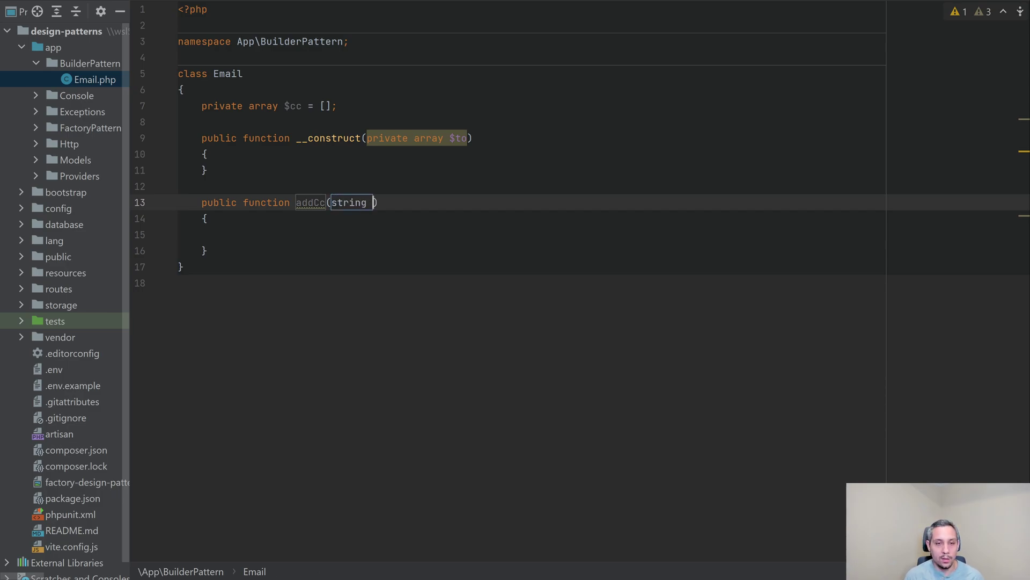
{"action": "type", "text": "$email"}
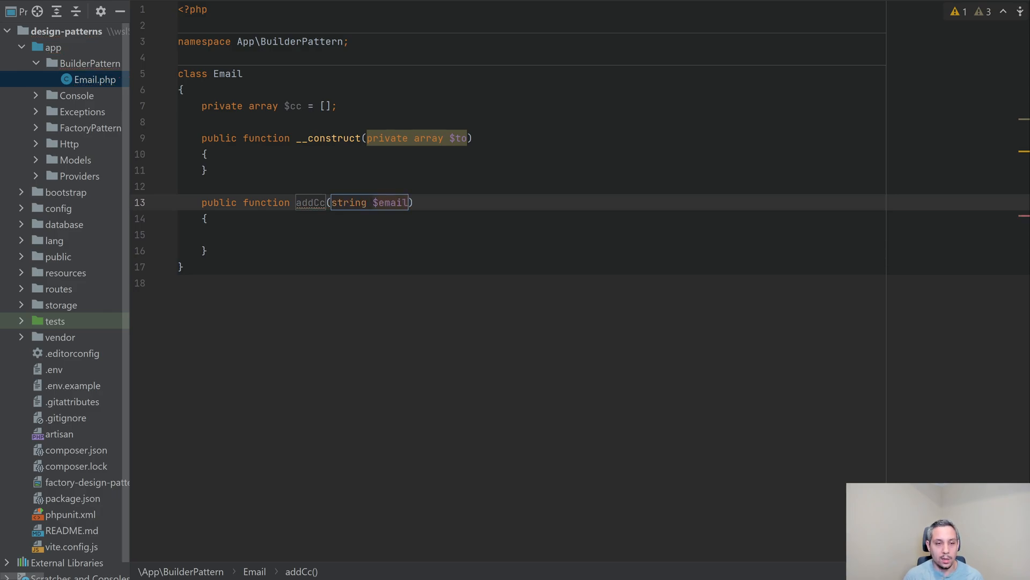
{"action": "type", "text": "$this->"}
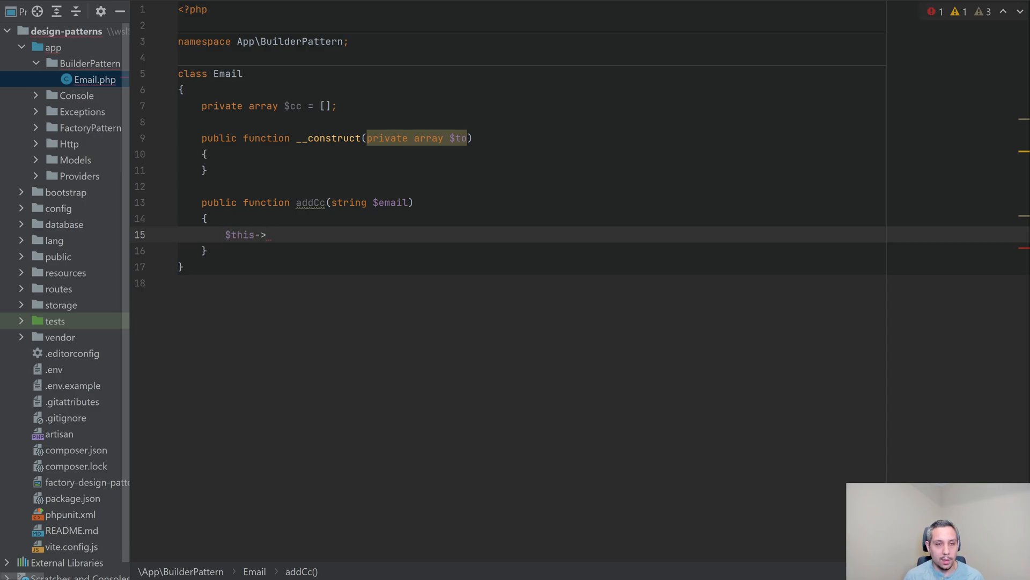
{"action": "type", "text": "cc"}
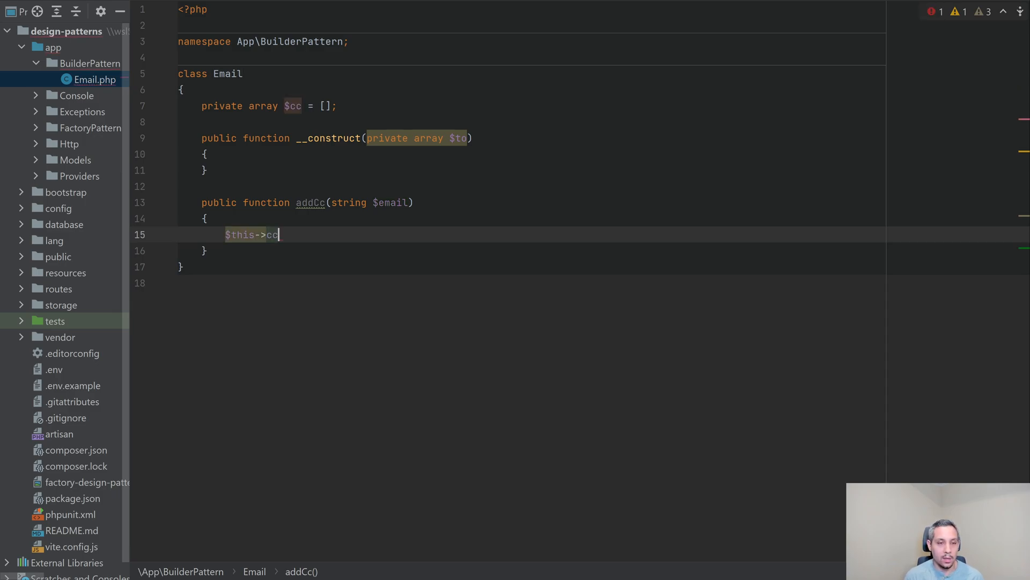
{"action": "type", "text": "[] = $e"}
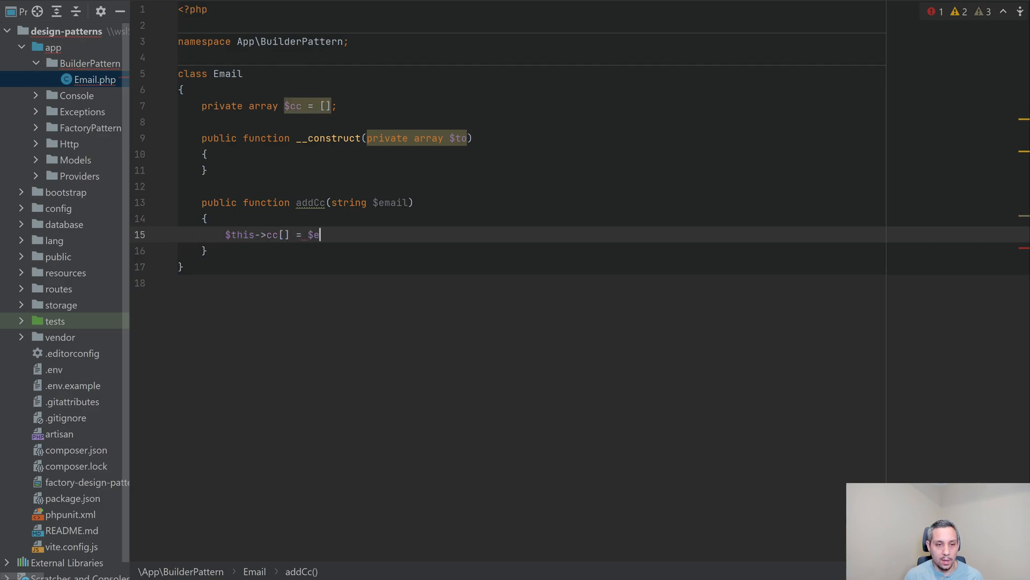
{"action": "type", "text": "mail;"}
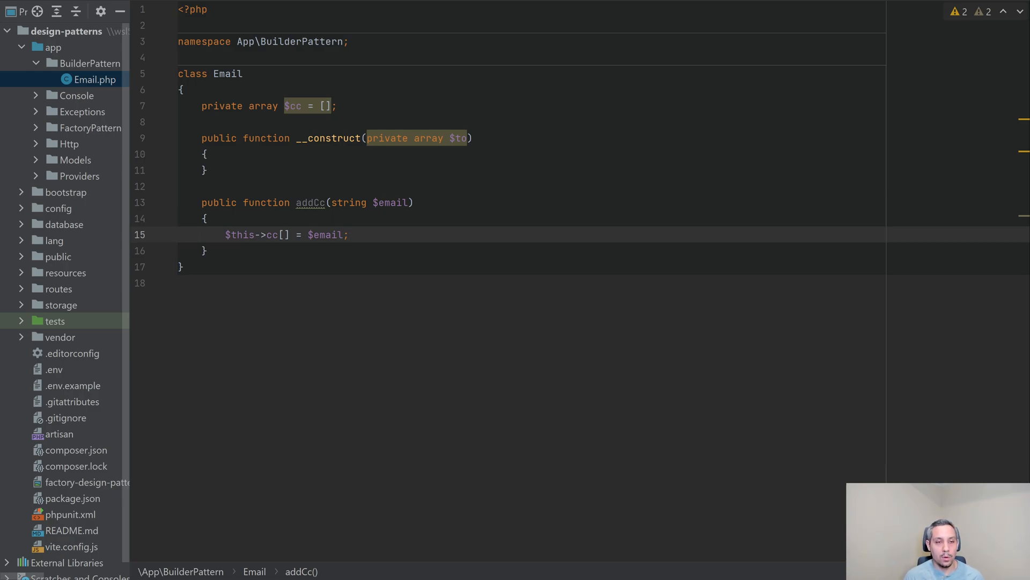
Make addCc return $this with a ': self' return type.
{"action": "left_click", "coordinate": [349, 235]}
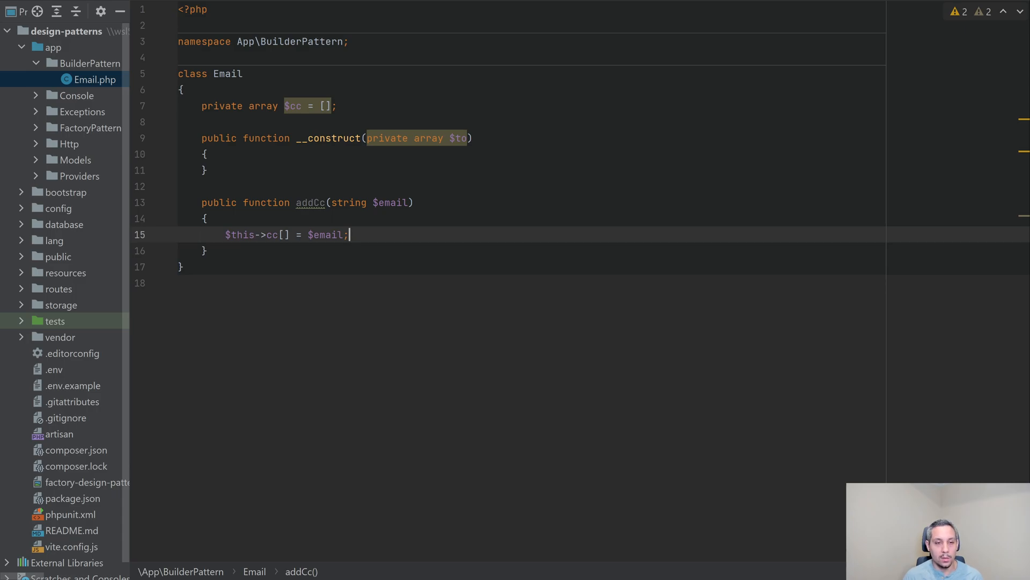
{"action": "type", "text": "re"}
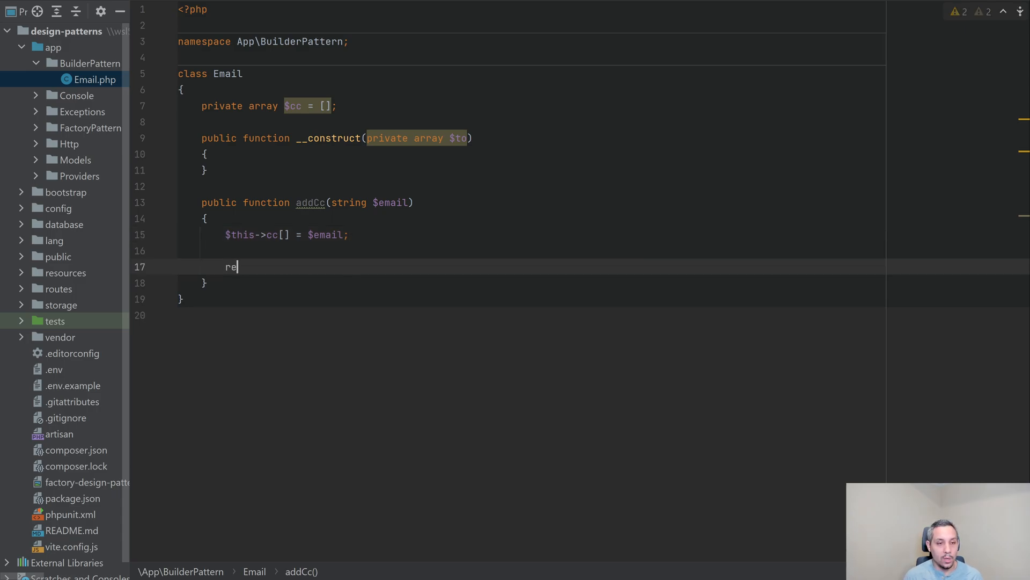
{"action": "type", "text": "turn $this;"}
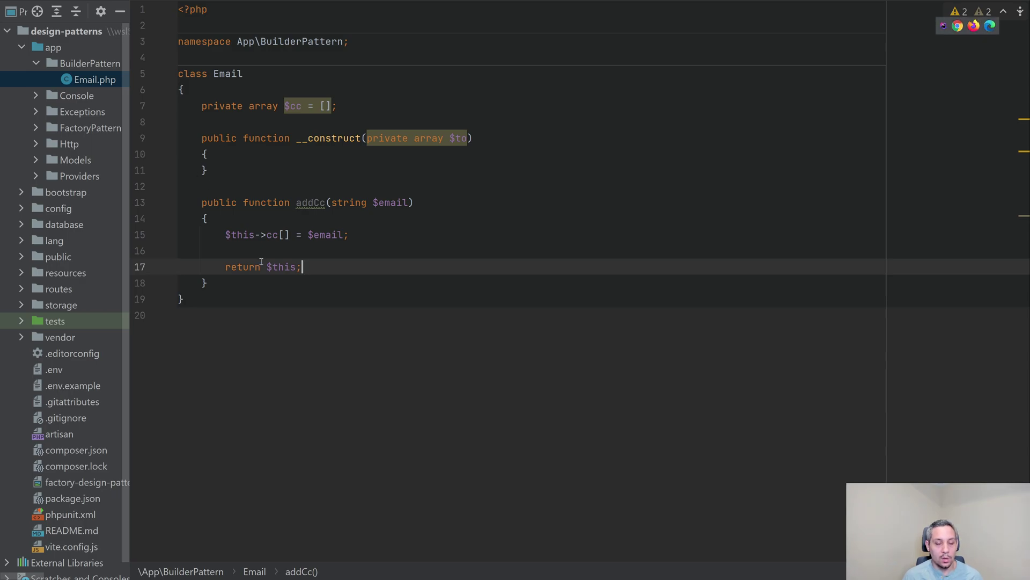
{"action": "mouse_move", "coordinate": [446, 145]}
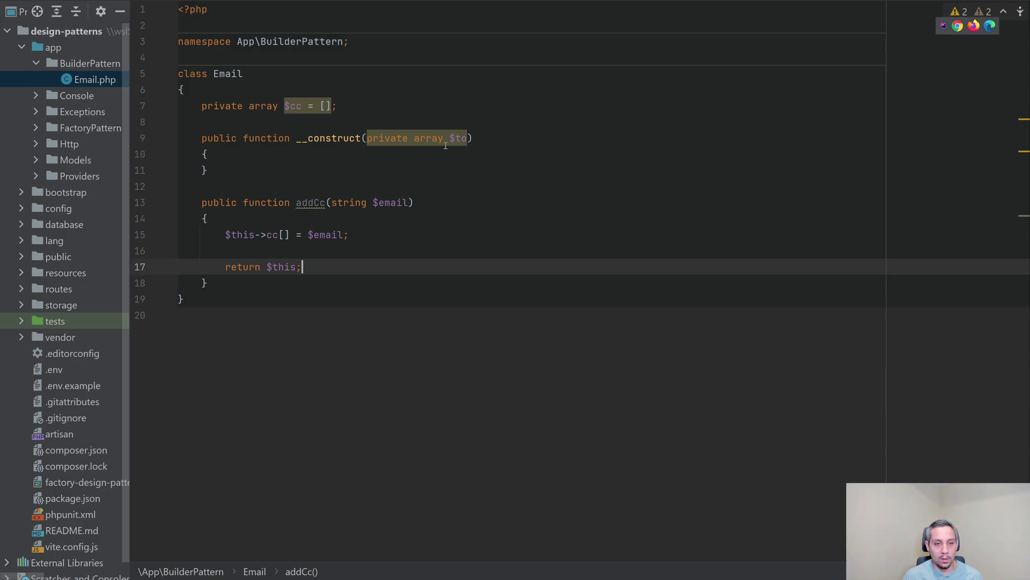
{"action": "left_click", "coordinate": [421, 202]}
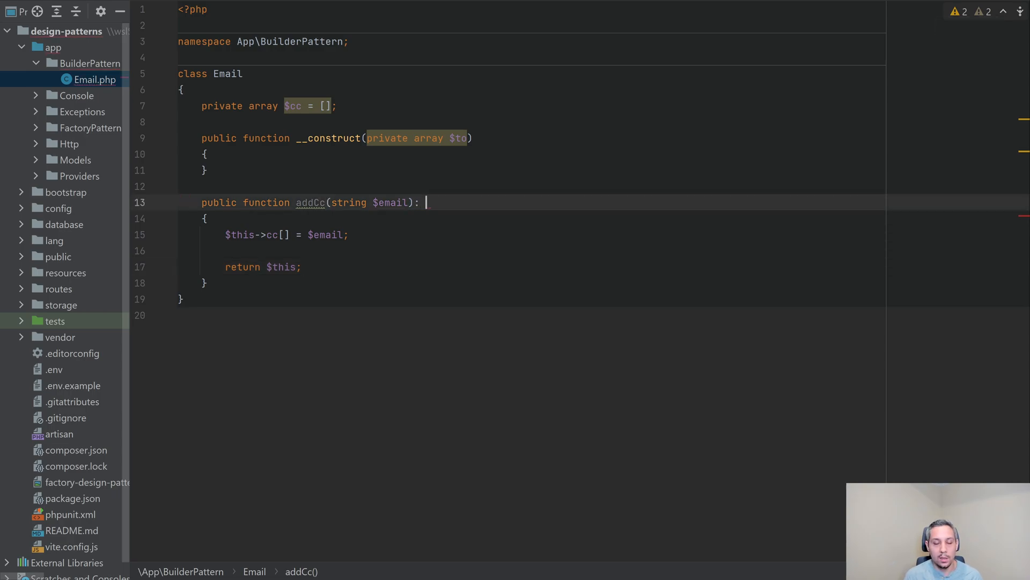
{"action": "type", "text": "self"}
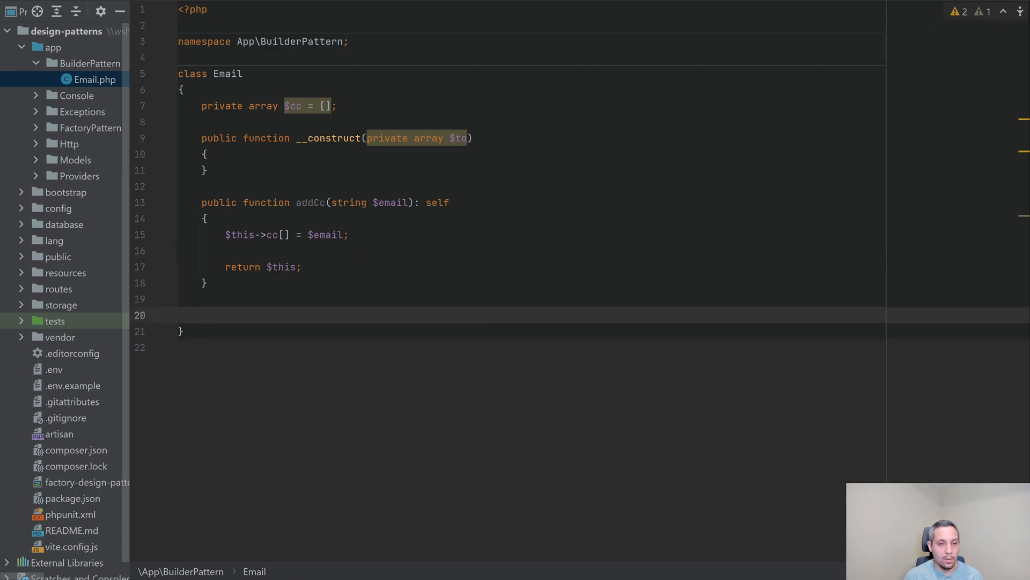
Start a 'private array $bcc' property on a new line below $cc.
{"action": "key", "text": "enter"}
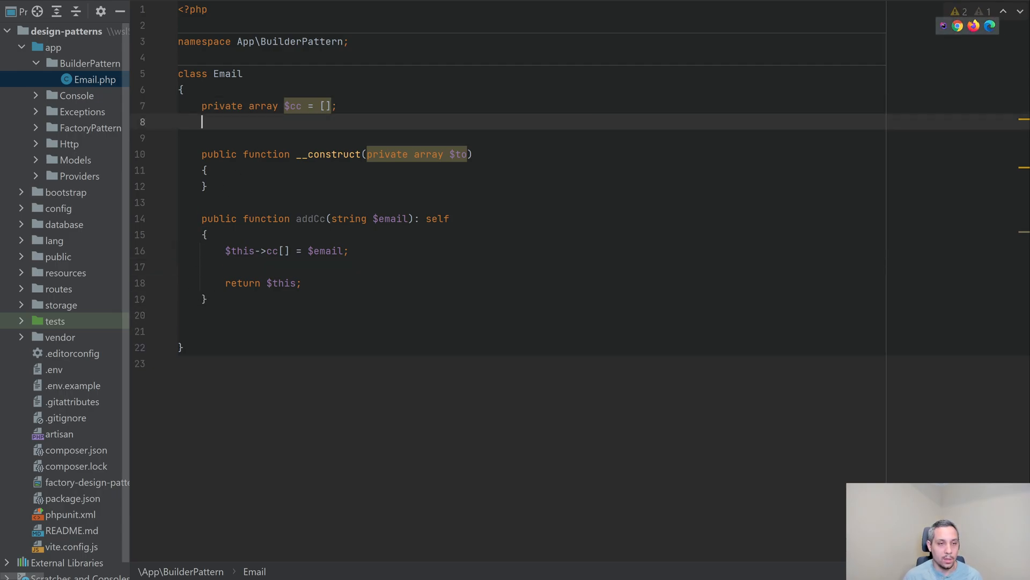
{"action": "type", "text": "private arr"}
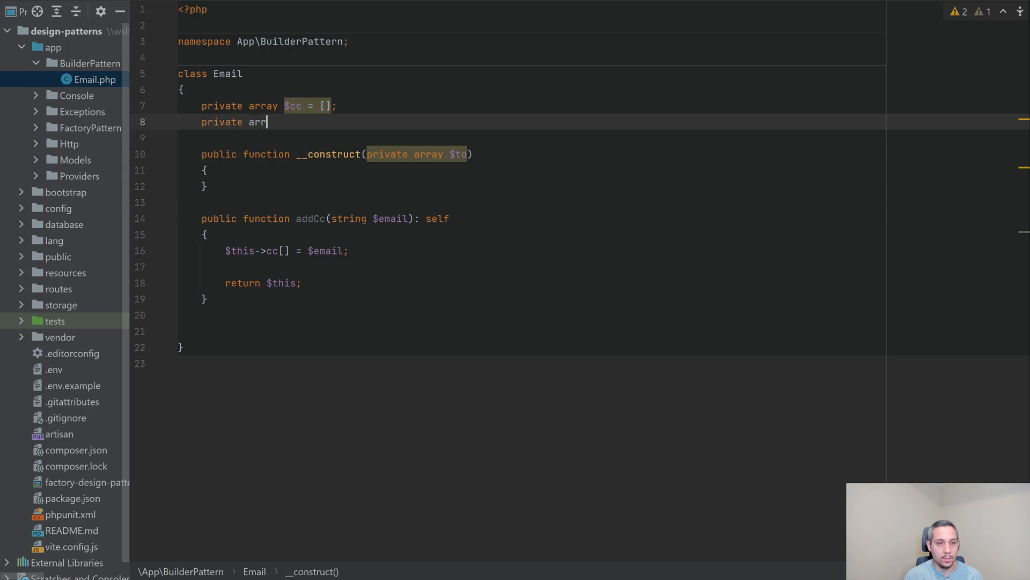
Finish '$bcc = [];' and write addBcc(string $email): self assigning to $this->bcc.
{"action": "type", "text": "ay $bc"}
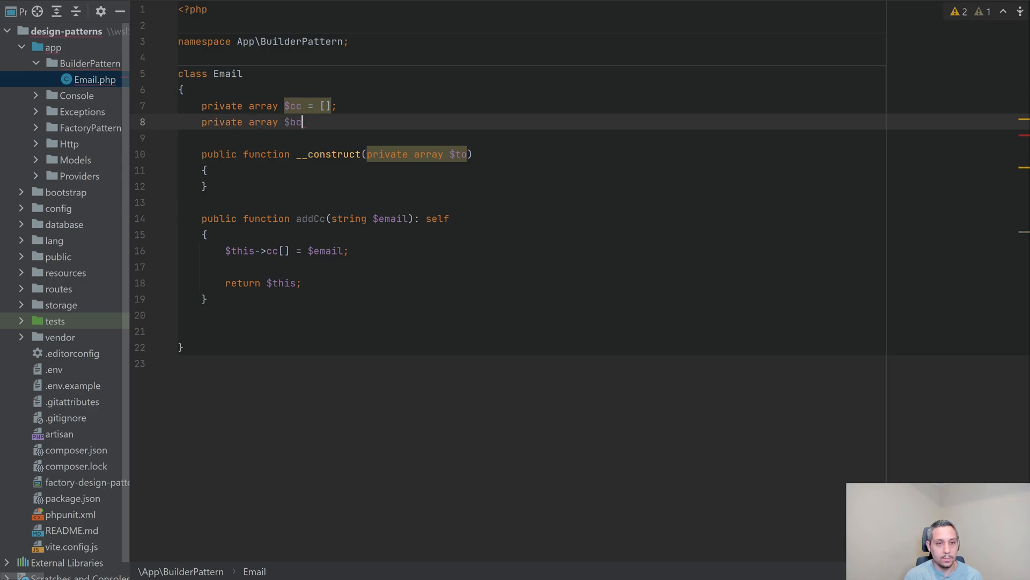
{"action": "type", "text": "cc = [];"}
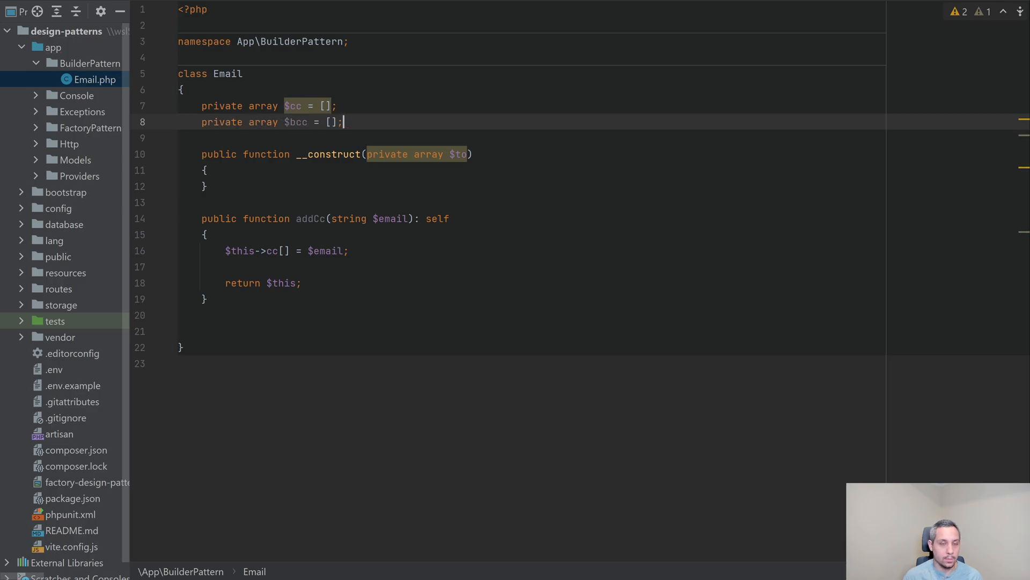
{"action": "left_click", "coordinate": [226, 328]}
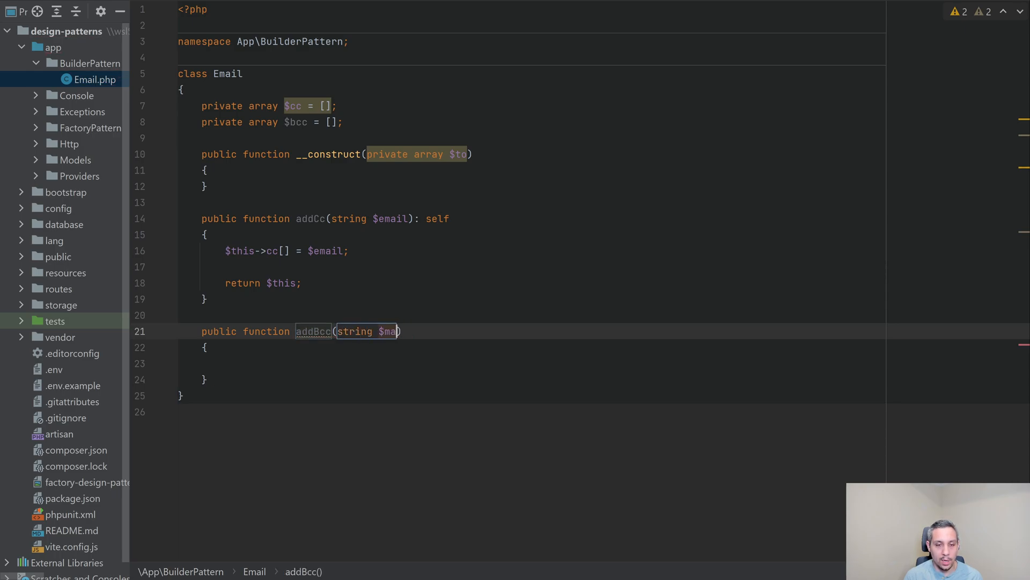
{"action": "type", "text": "il"}
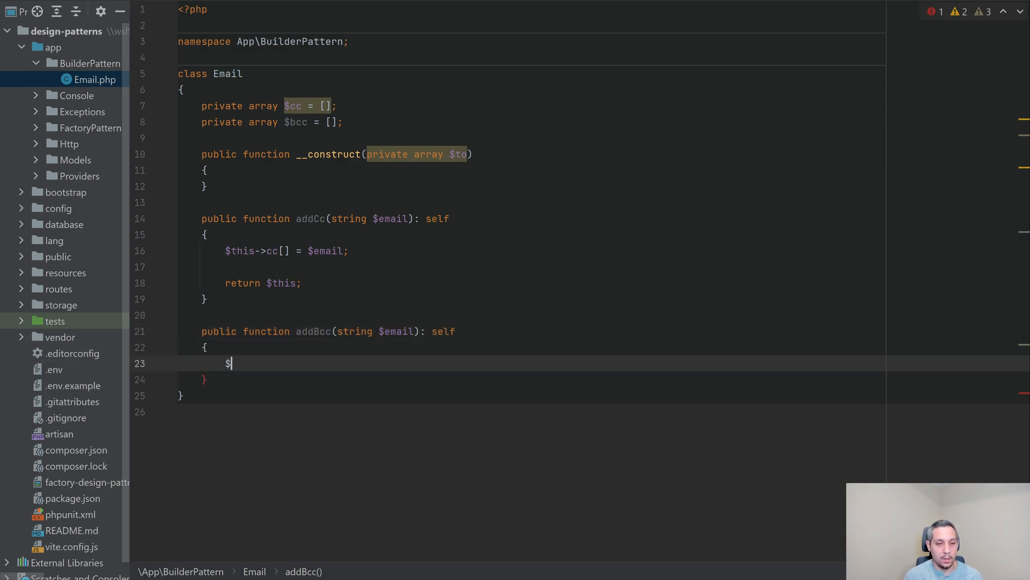
{"action": "type", "text": "this->bcc = $email"}
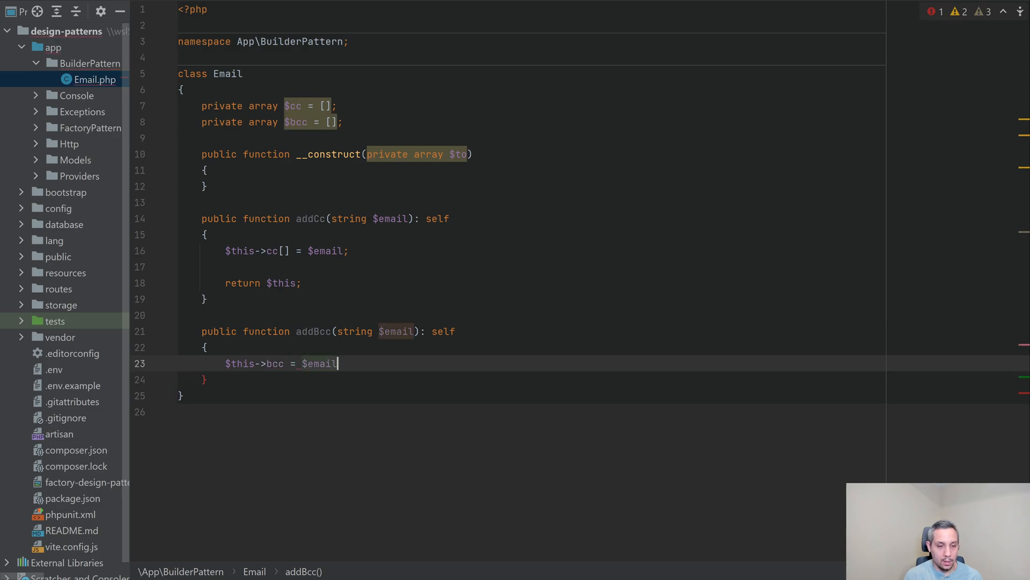
{"action": "type", "text": ";"}
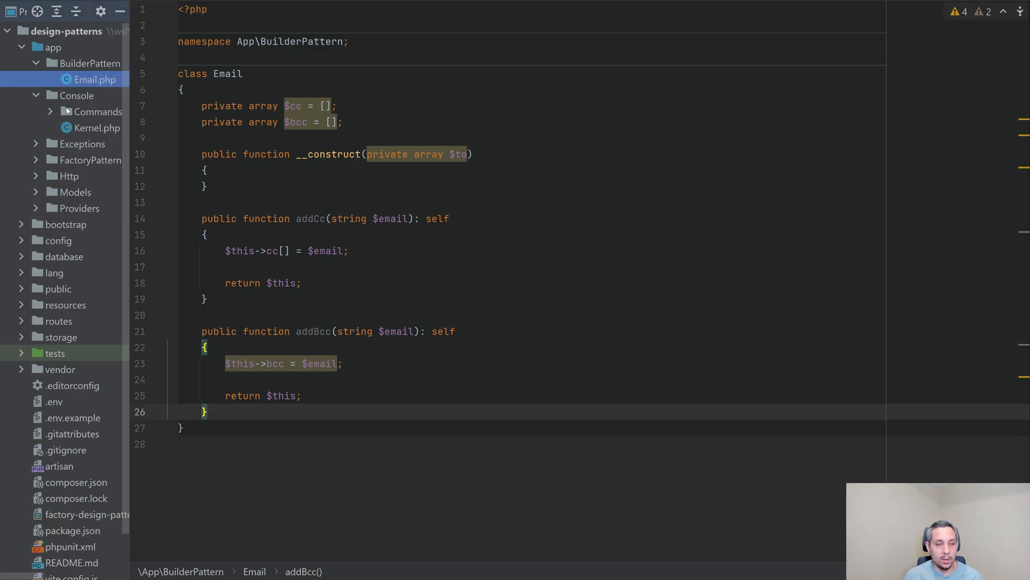
{"action": "left_click", "coordinate": [251, 426]}
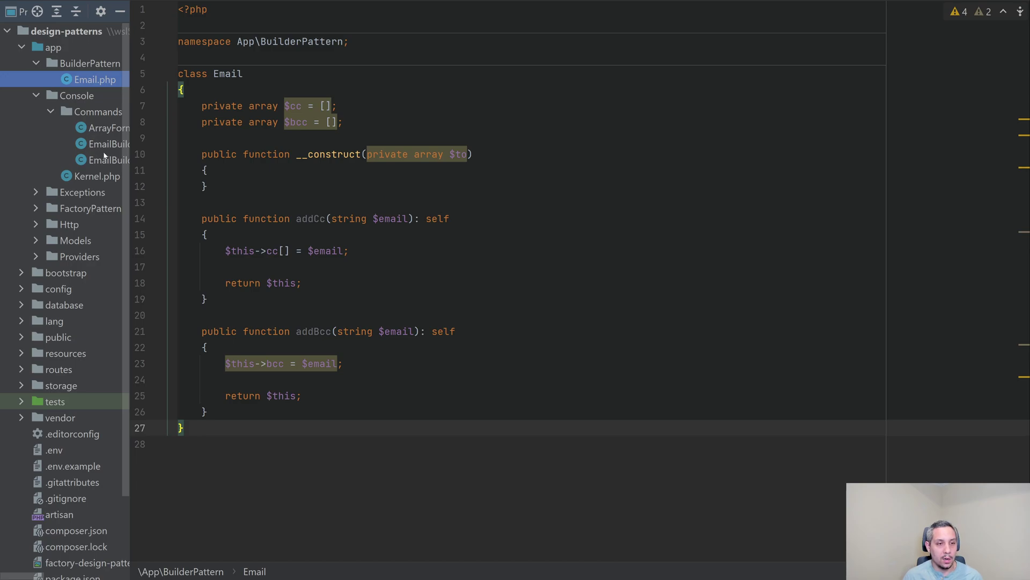
Open EmailBuilderCommand.php and select its 'email' command signature.
{"action": "left_click", "coordinate": [108, 143]}
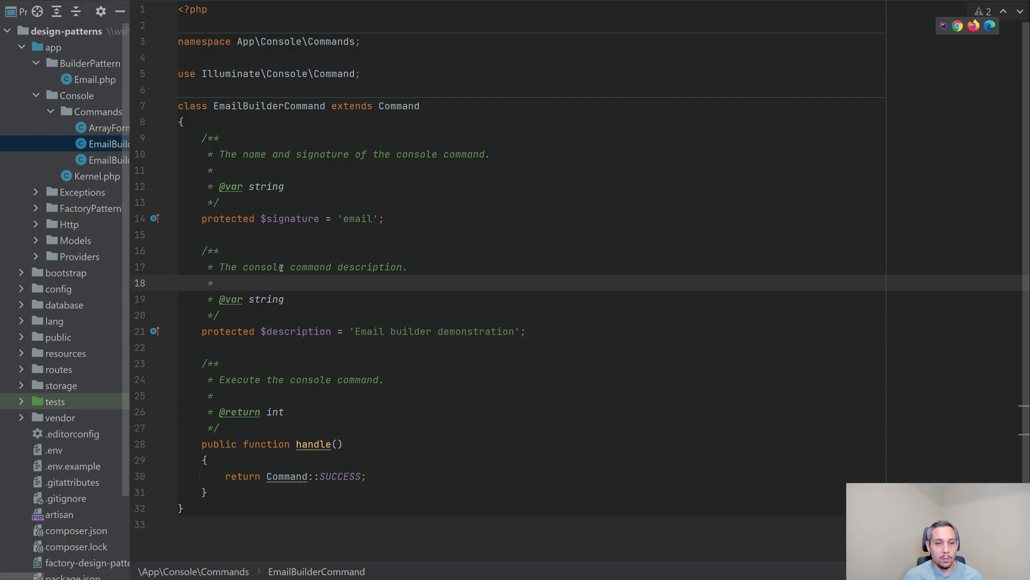
{"action": "mouse_move", "coordinate": [375, 222]}
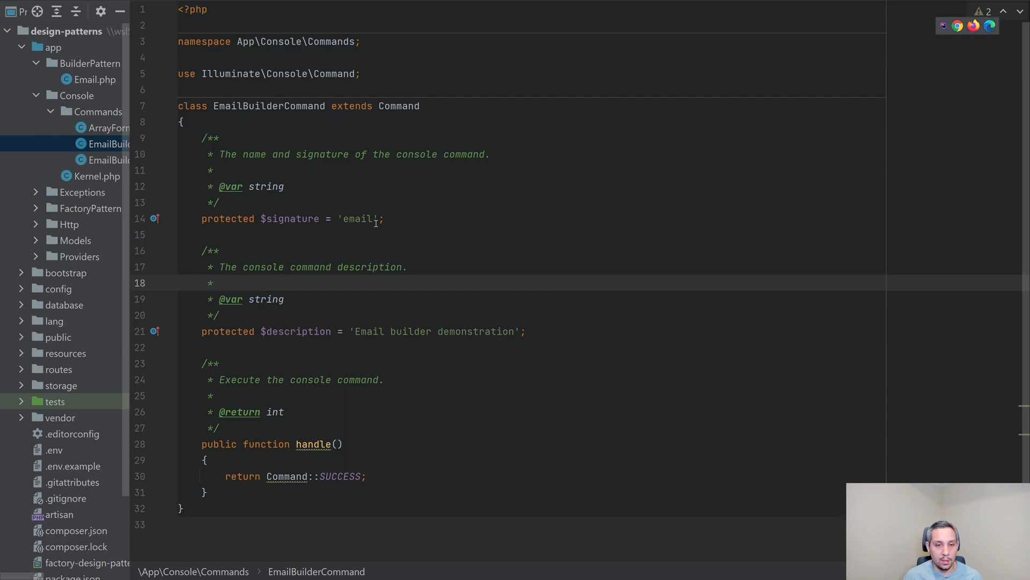
{"action": "double_click", "coordinate": [358, 219]}
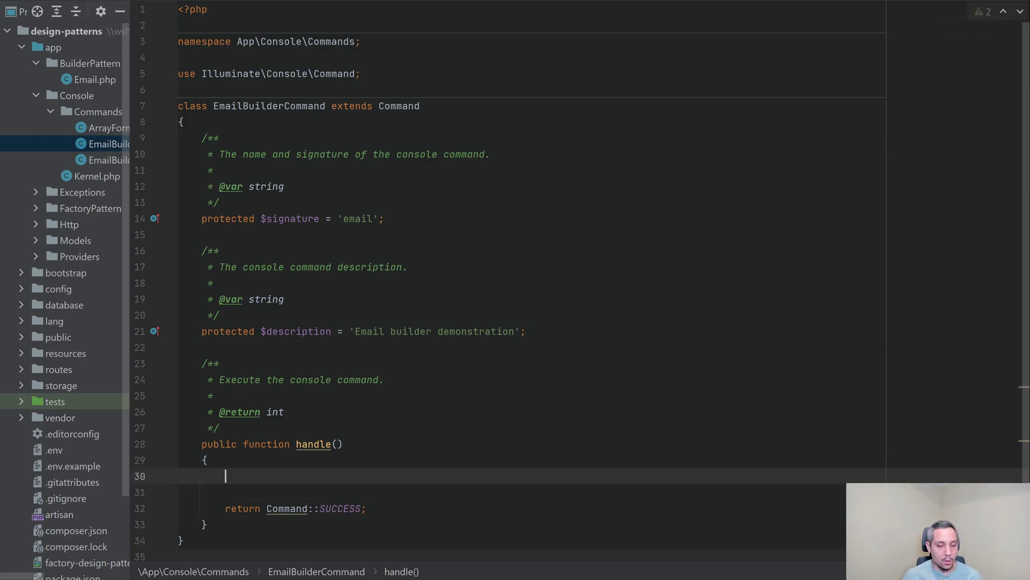
{"action": "scroll", "scroll_direction": "down", "scroll_amount": 3}
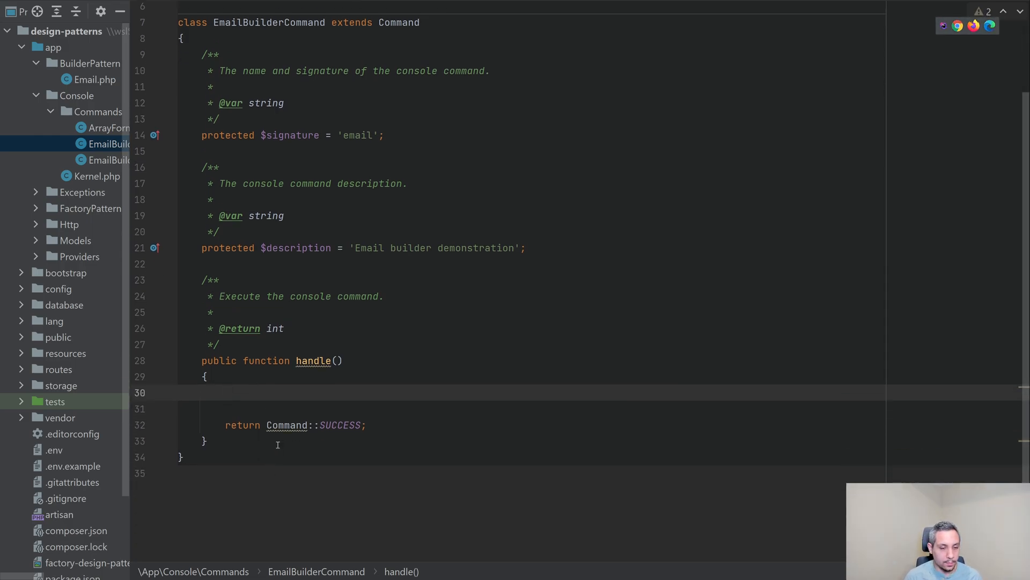
{"action": "type", "text": "$email = new"}
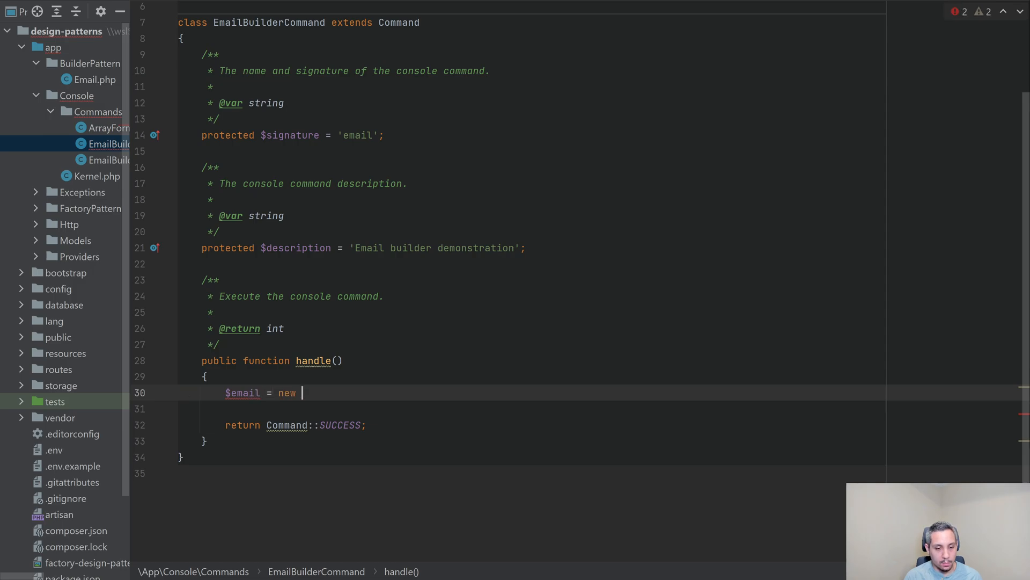
{"action": "type", "text": "Email"}
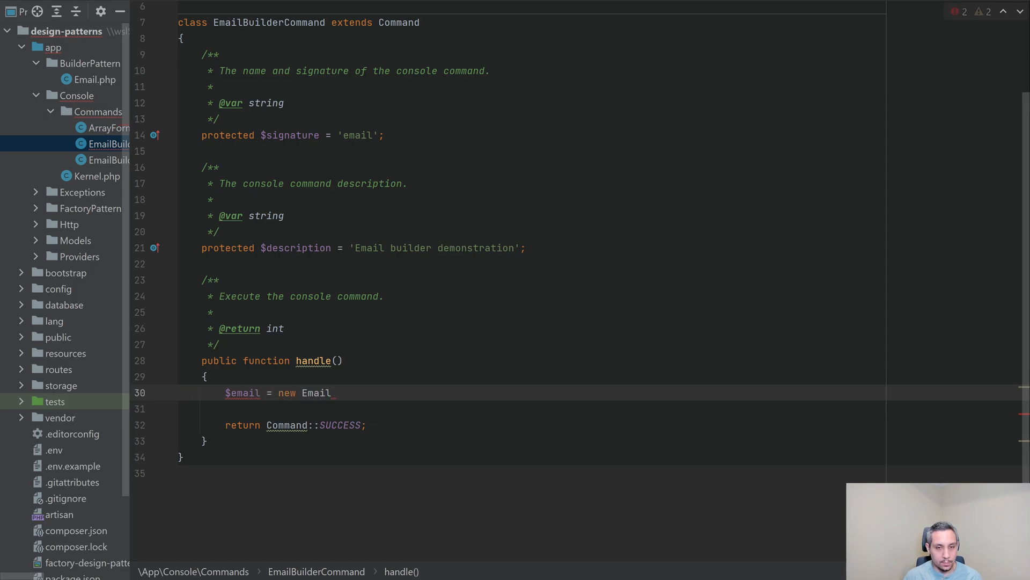
{"action": "type", "text": "()"}
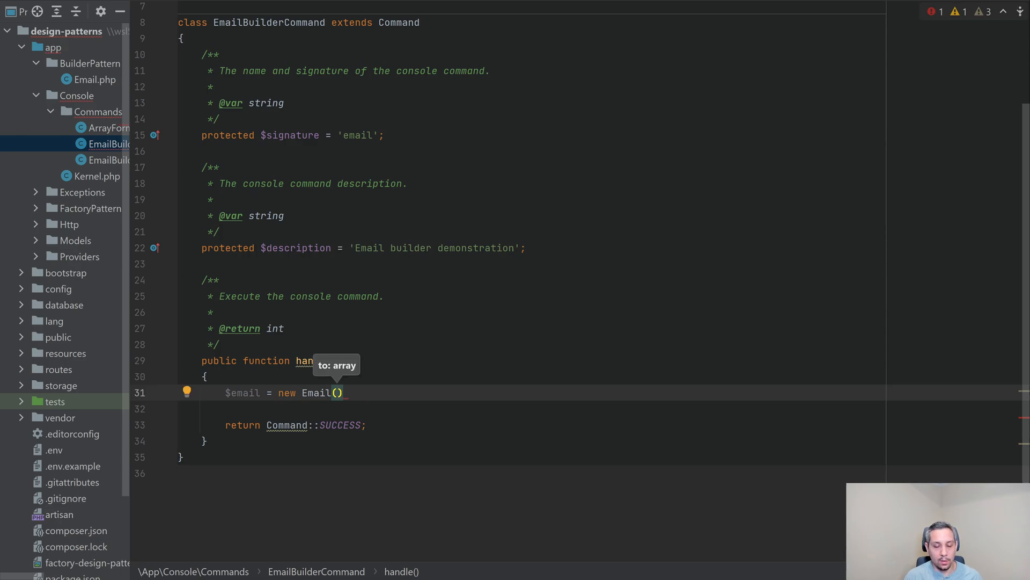
{"action": "type", "text": "[]"}
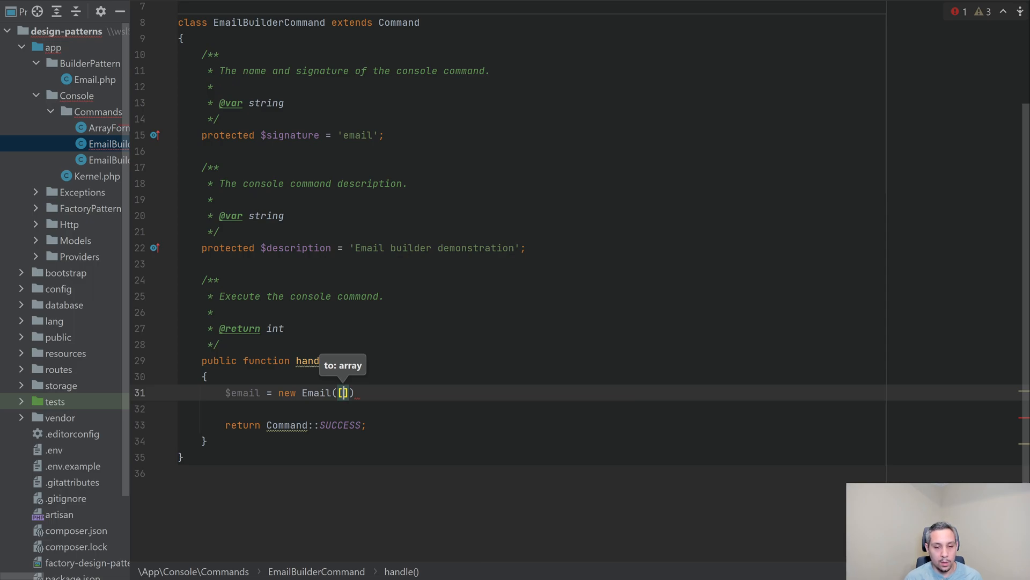
{"action": "type", "text": "'"}
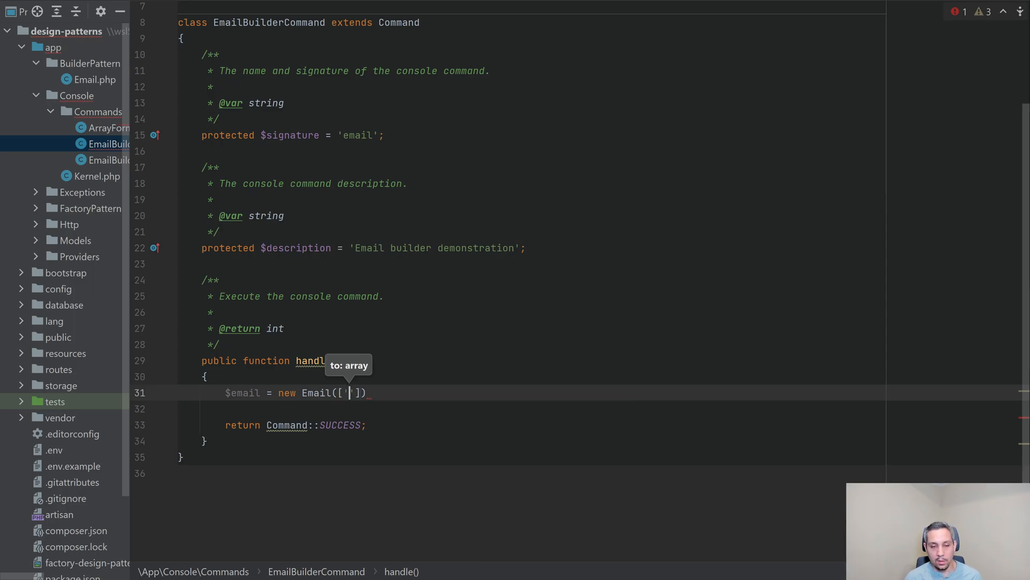
{"action": "type", "text": "first@email"}
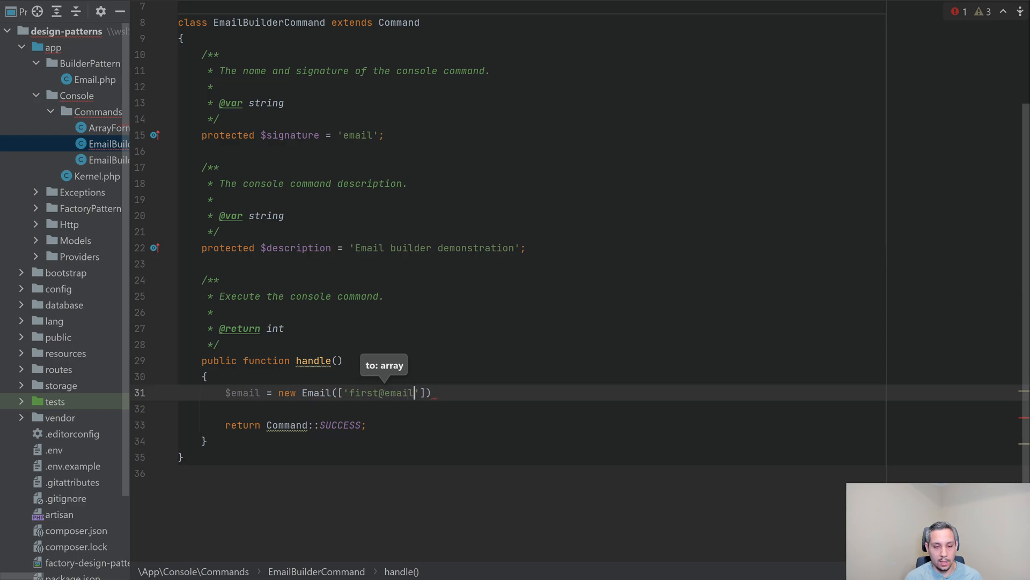
{"action": "type", "text": ".com"}
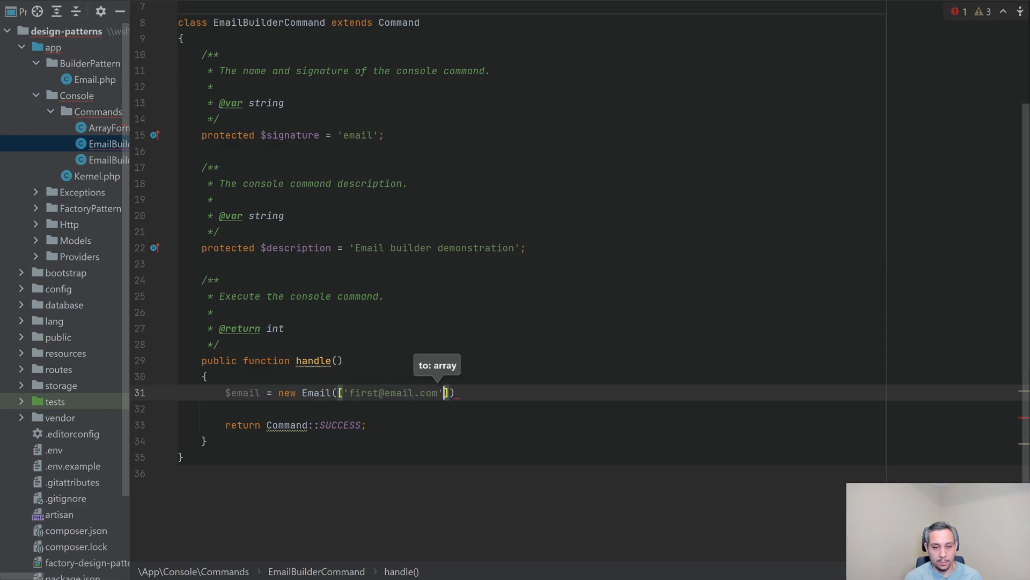
{"action": "type", "text": "]);"}
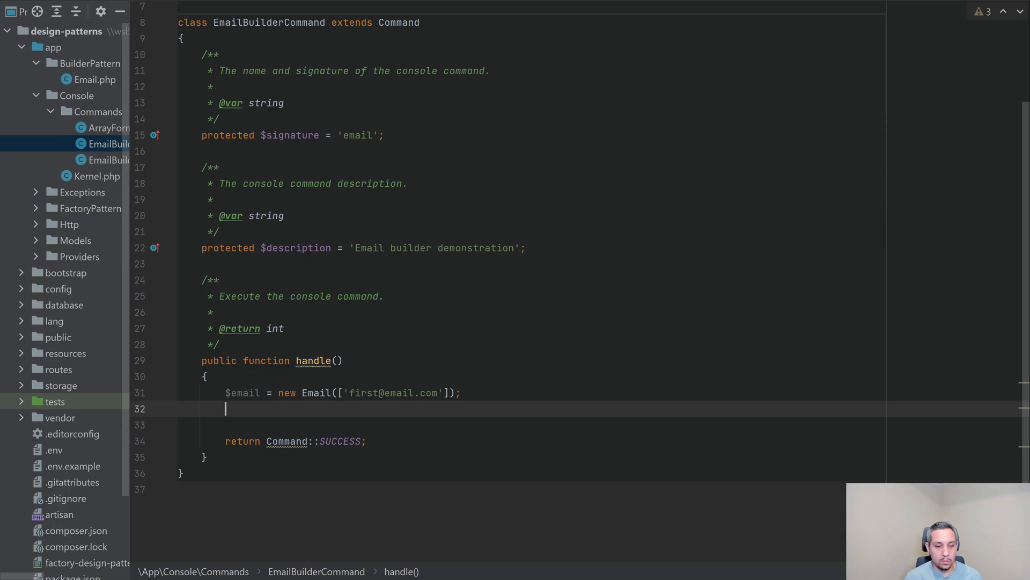
{"action": "type", "text": "$email"}
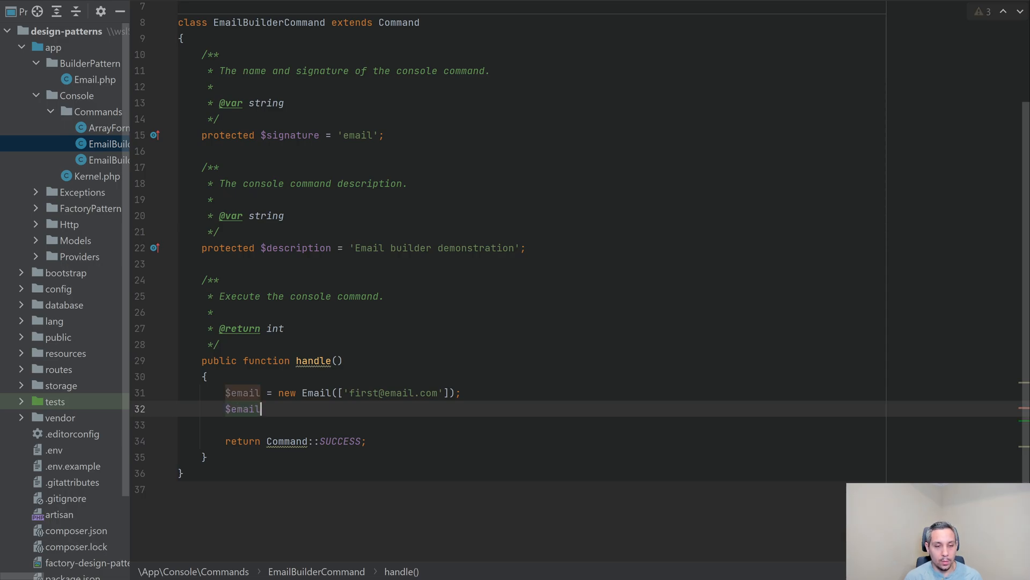
{"action": "type", "text": "->"}
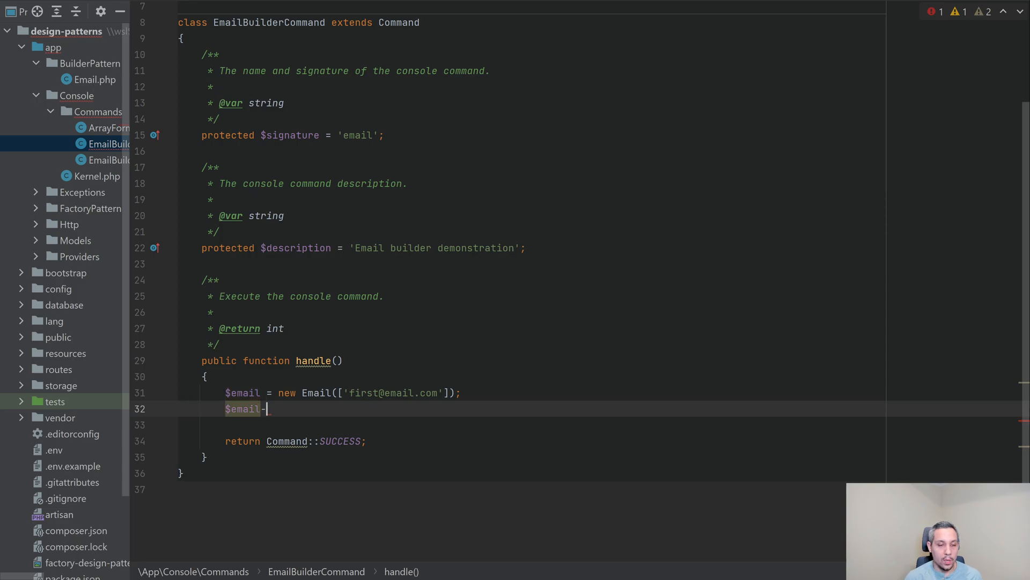
{"action": "type", "text": "->addCc('f')"}
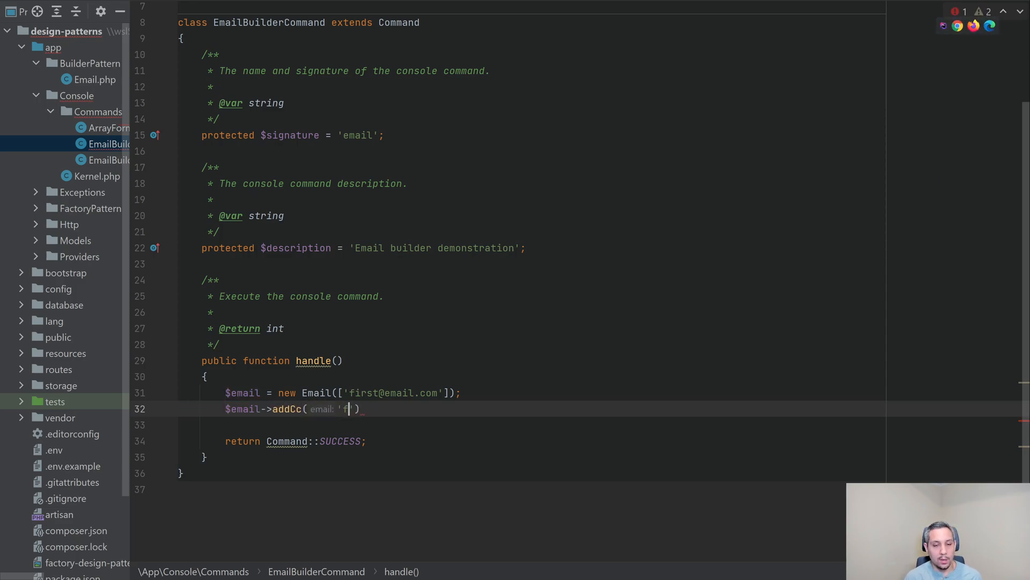
{"action": "type", "text": "irst@cc."}
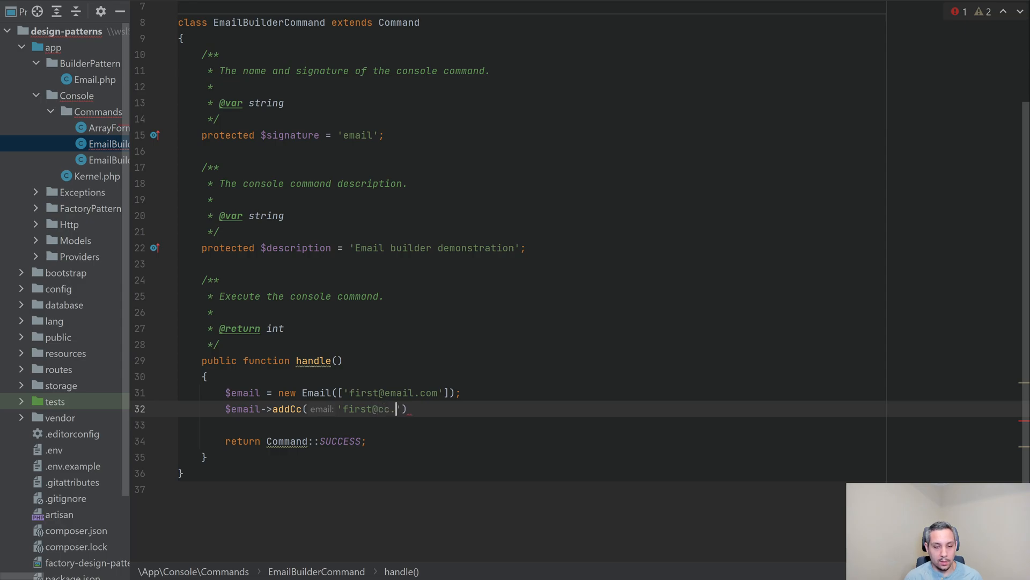
{"action": "type", "text": "com');"}
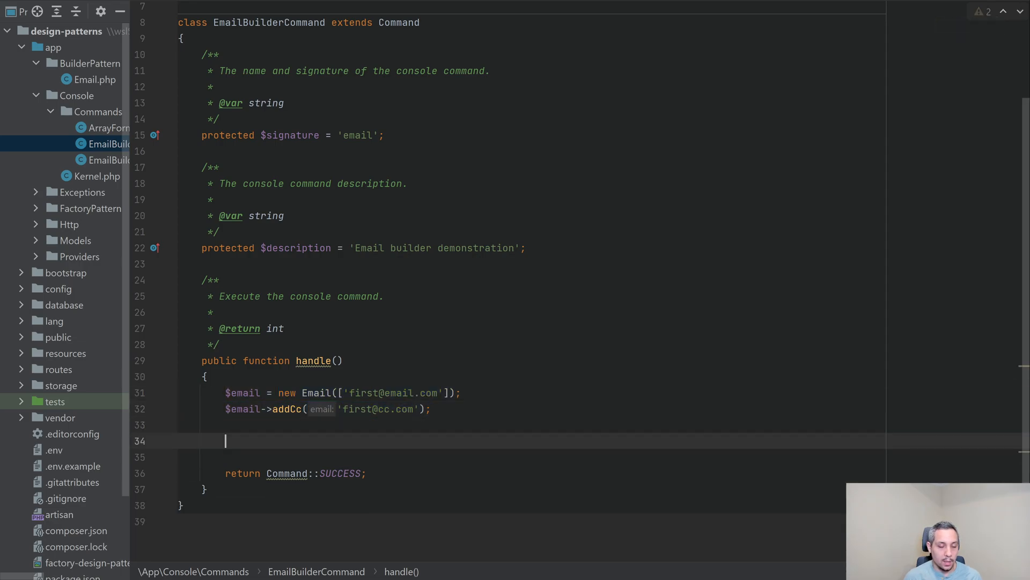
{"action": "type", "text": "$email2"}
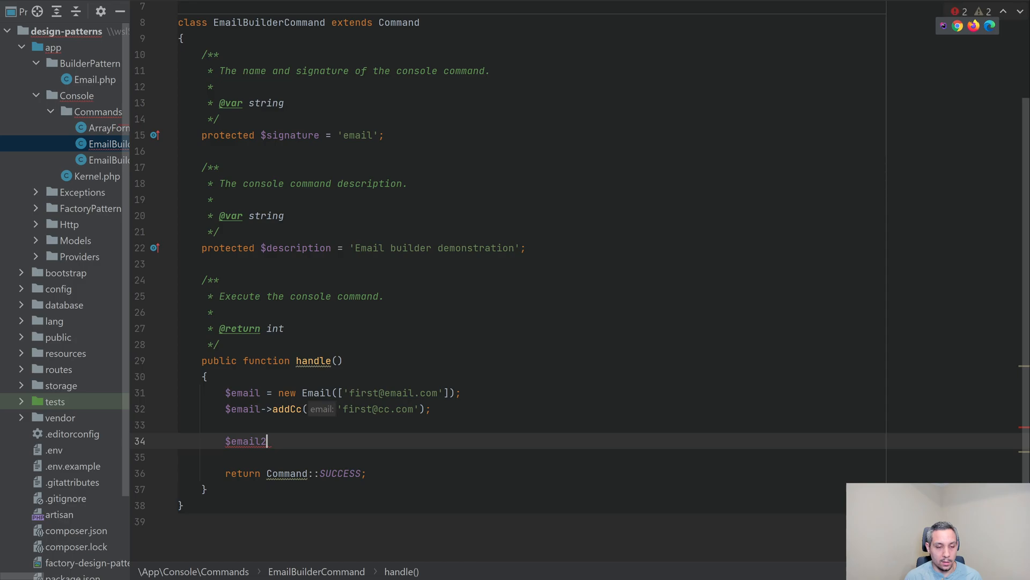
{"action": "type", "text": "= new Email"}
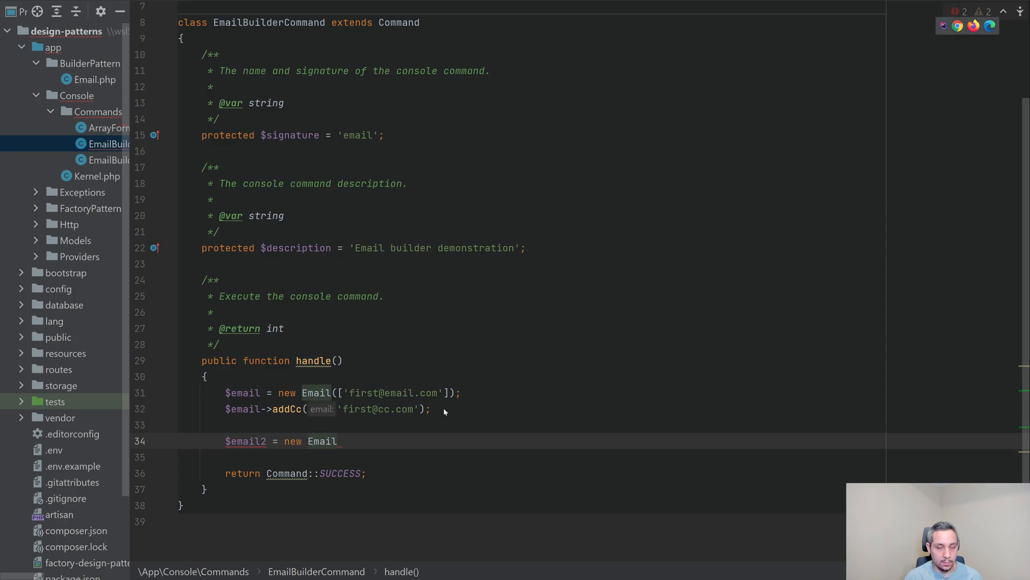
{"action": "type", "text": "([])"}
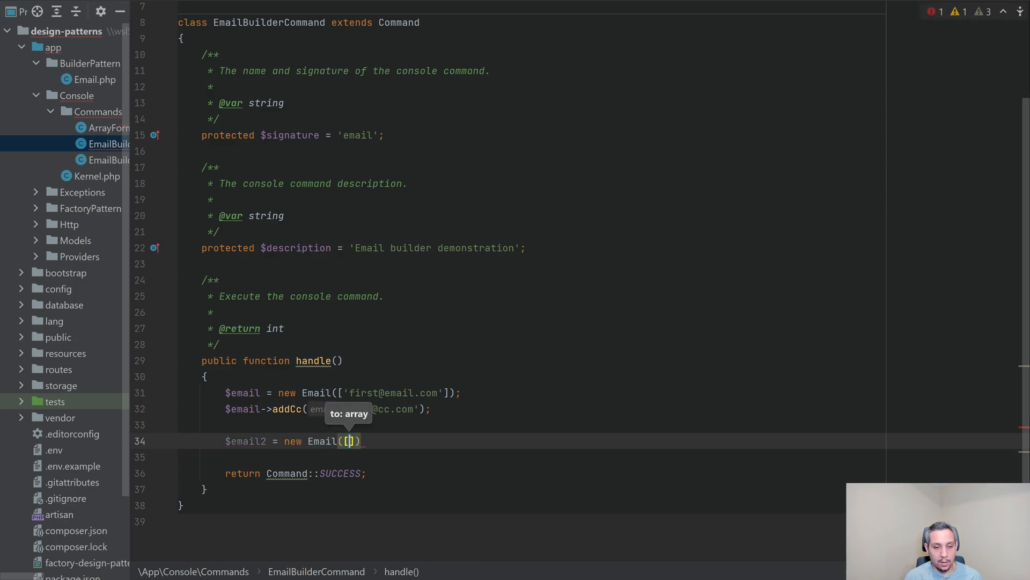
{"action": "type", "text": "'second@email'"}
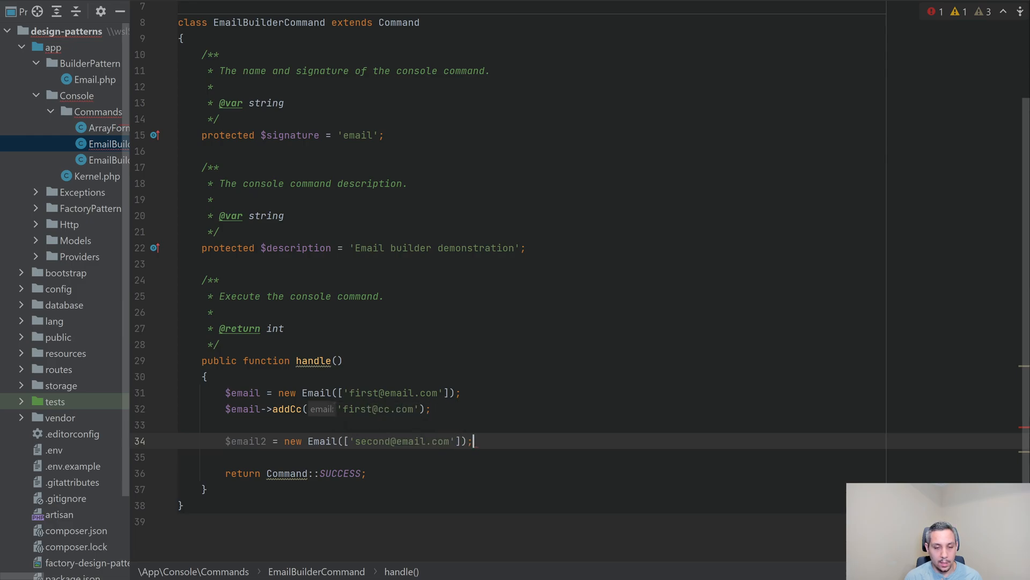
{"action": "key", "text": "enter"}
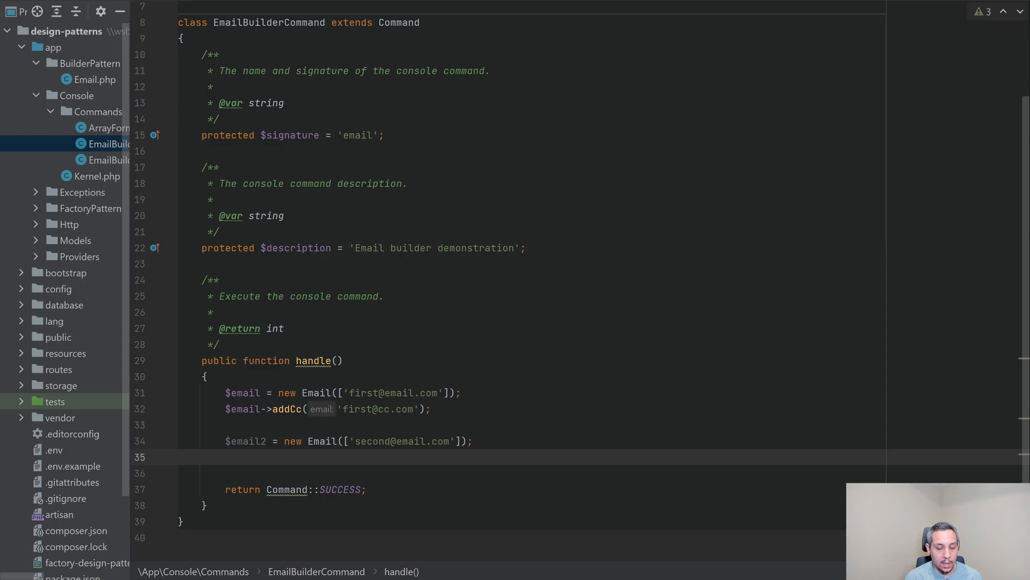
Chain addBcc('second@bcc')->addBcc('third@bcc') onto the second email.
{"action": "type", "text": "$email->"}
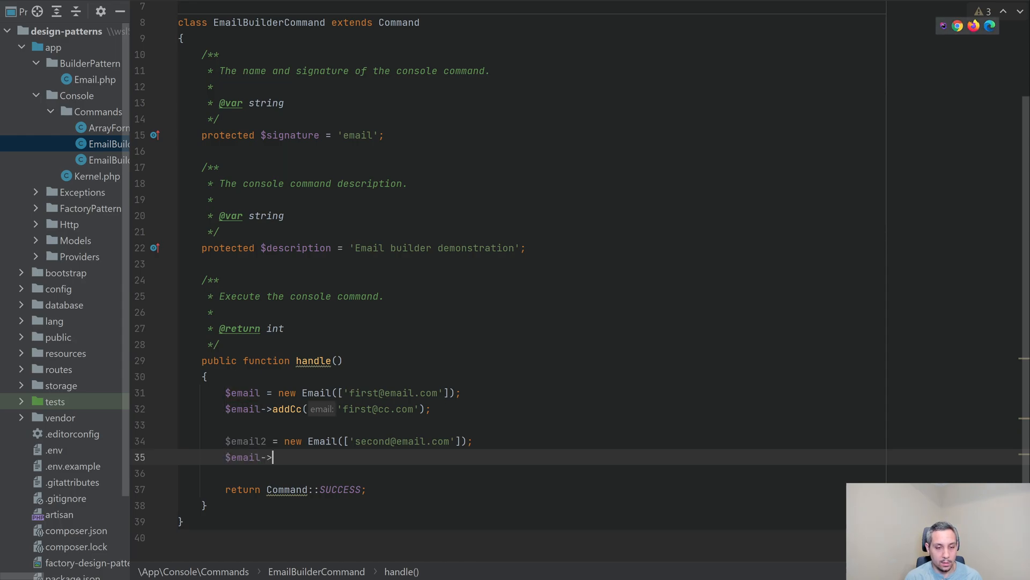
{"action": "type", "text": "addBcc()"}
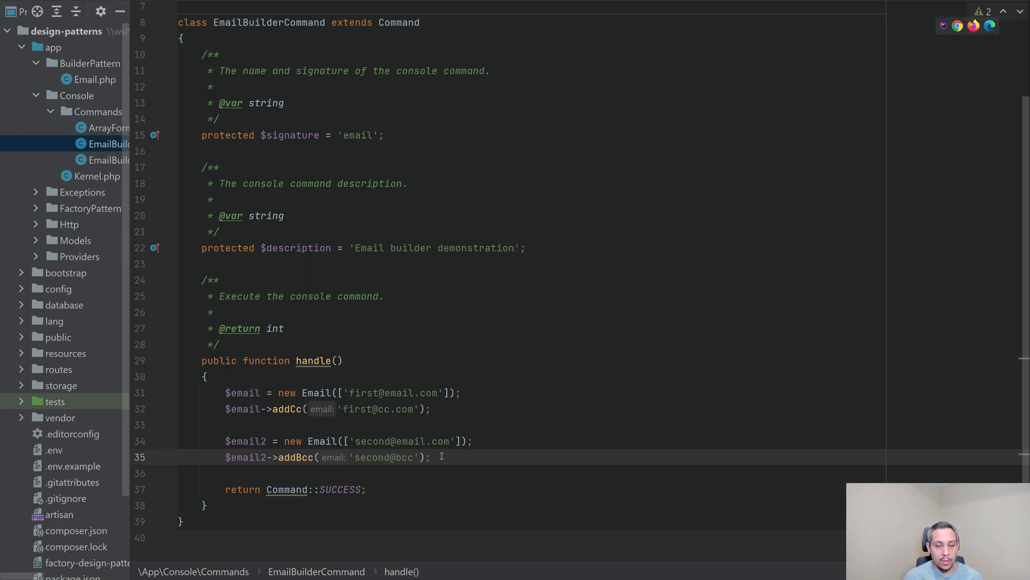
{"action": "mouse_move", "coordinate": [330, 453]}
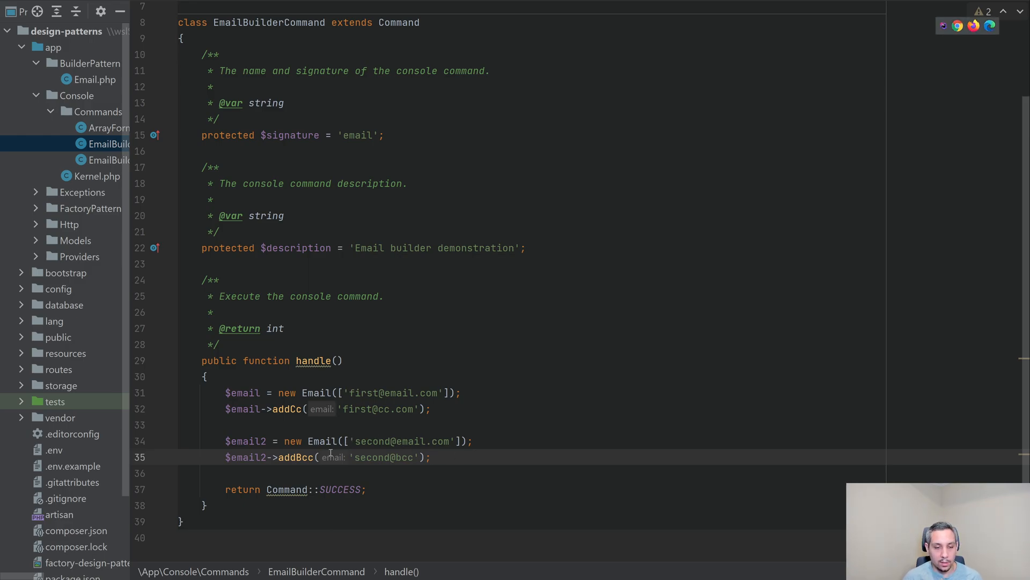
{"action": "left_click", "coordinate": [435, 457]}
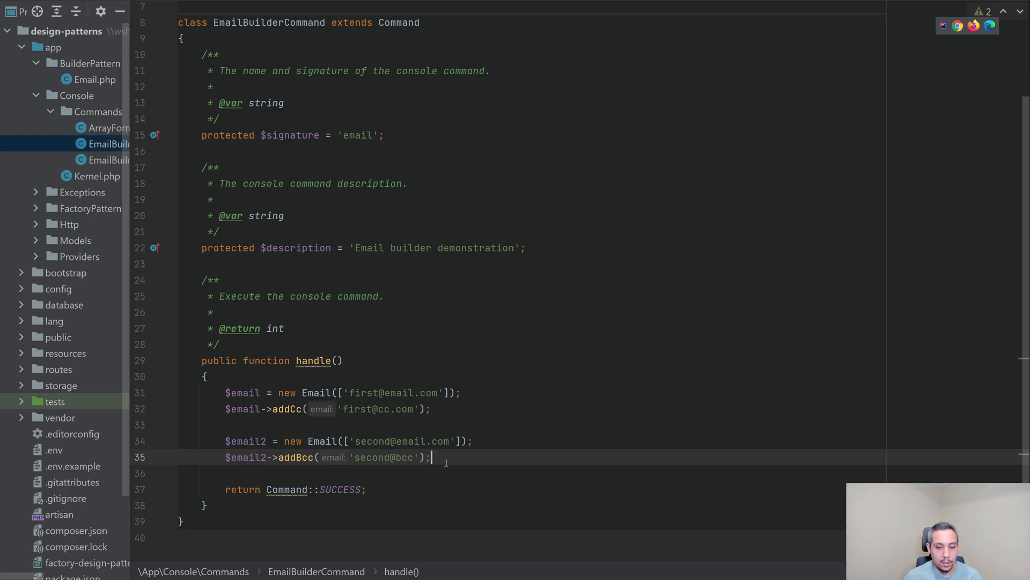
{"action": "type", "text": "->addBcc('third@"}
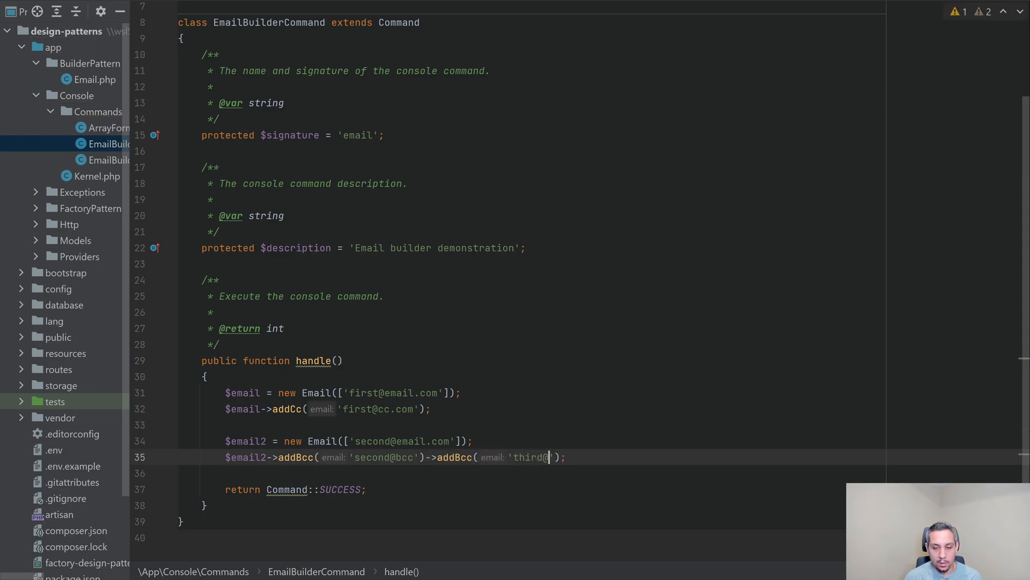
{"action": "type", "text": "bcc'"}
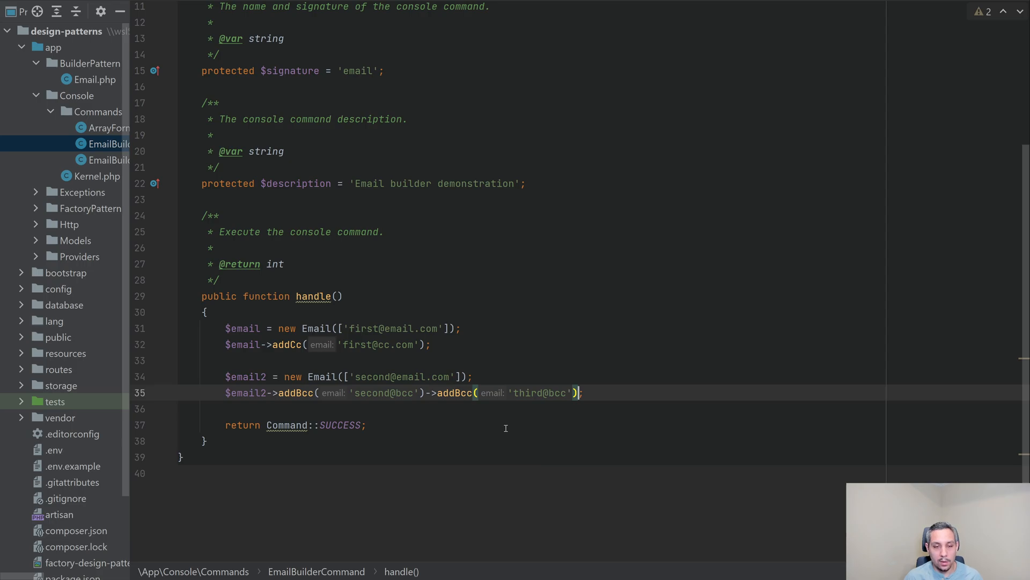
{"action": "mouse_move", "coordinate": [531, 409]}
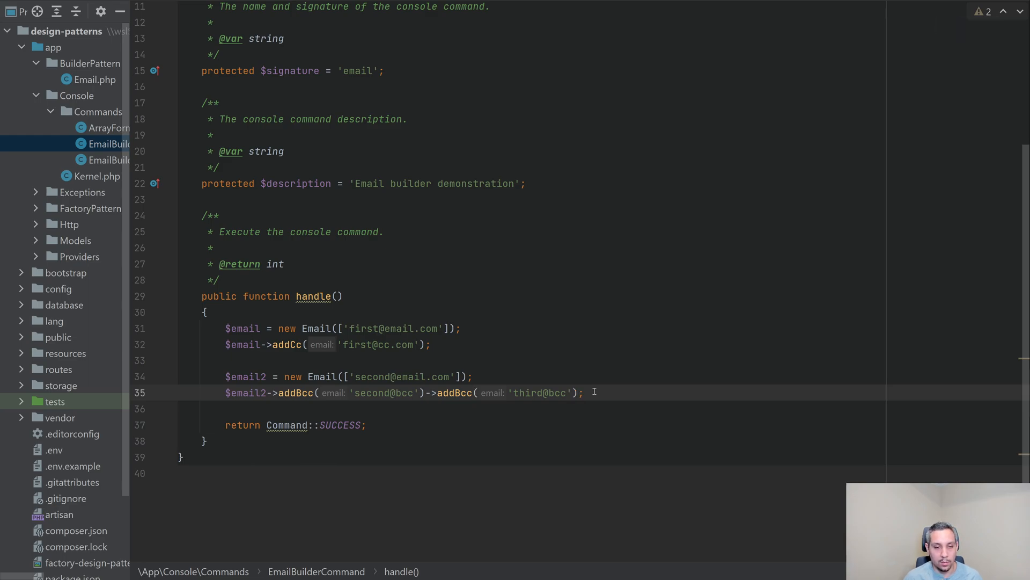
{"action": "key", "text": "enter"}
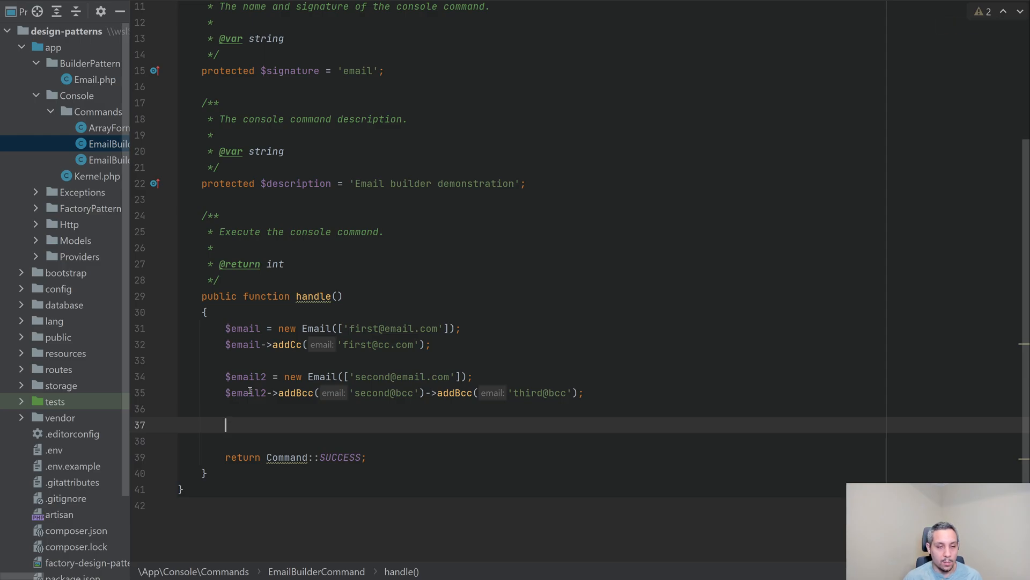
Open Email.php and start __toString() returning 'This email is to: ' with implode().
{"action": "left_click", "coordinate": [94, 79]}
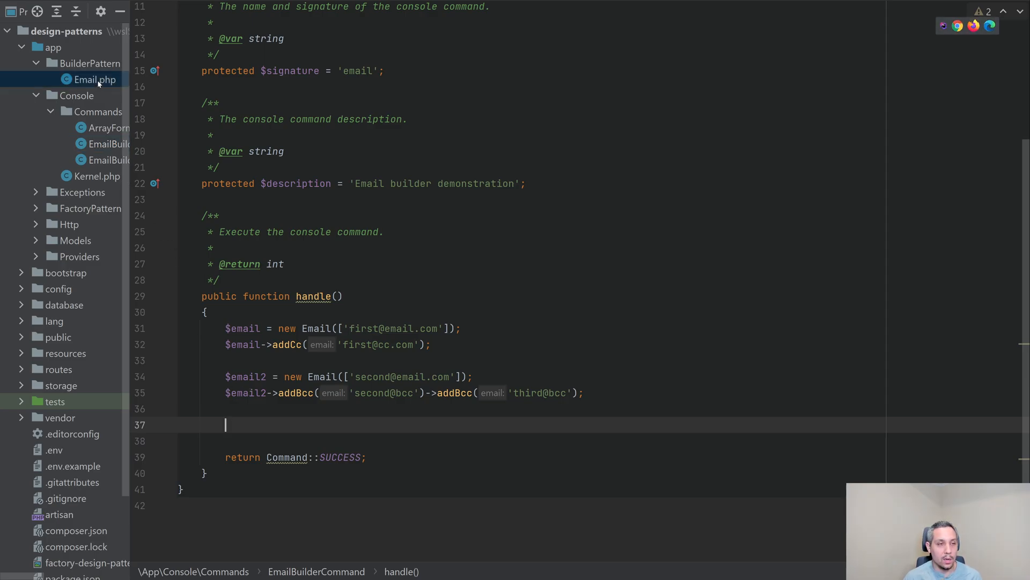
{"action": "left_click", "coordinate": [94, 79]}
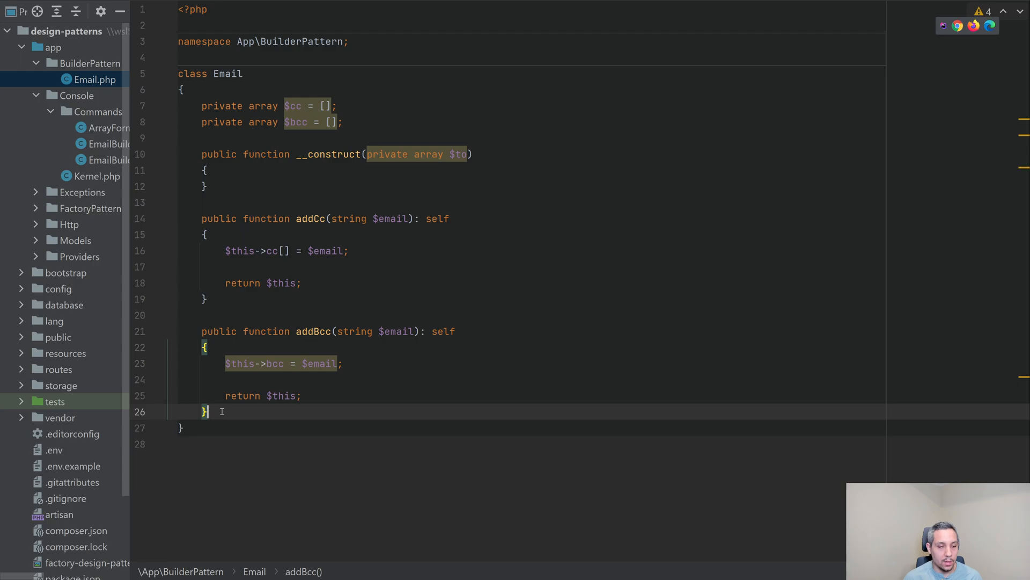
{"action": "type", "text": "public function ()"}
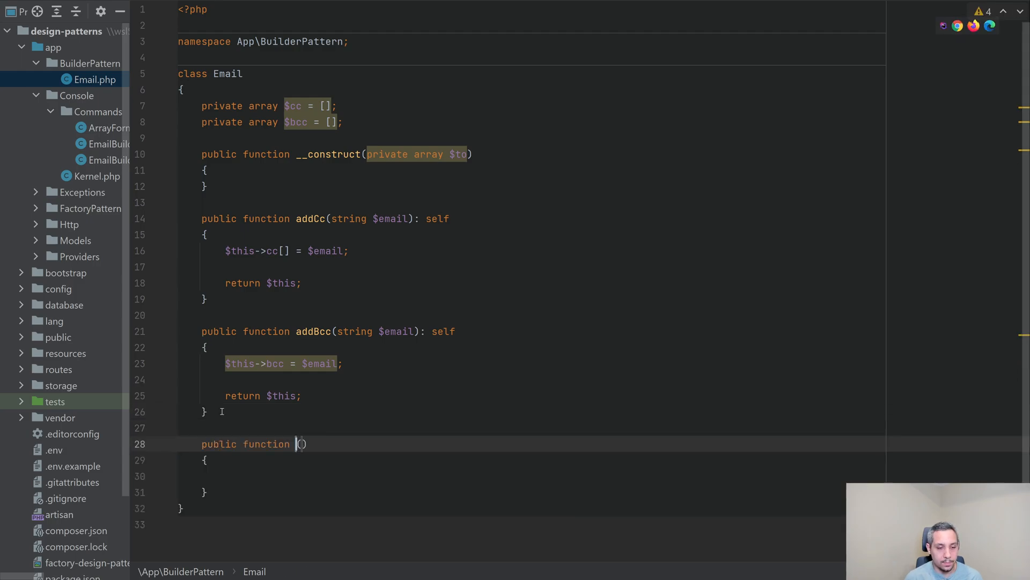
{"action": "type", "text": "__toString"}
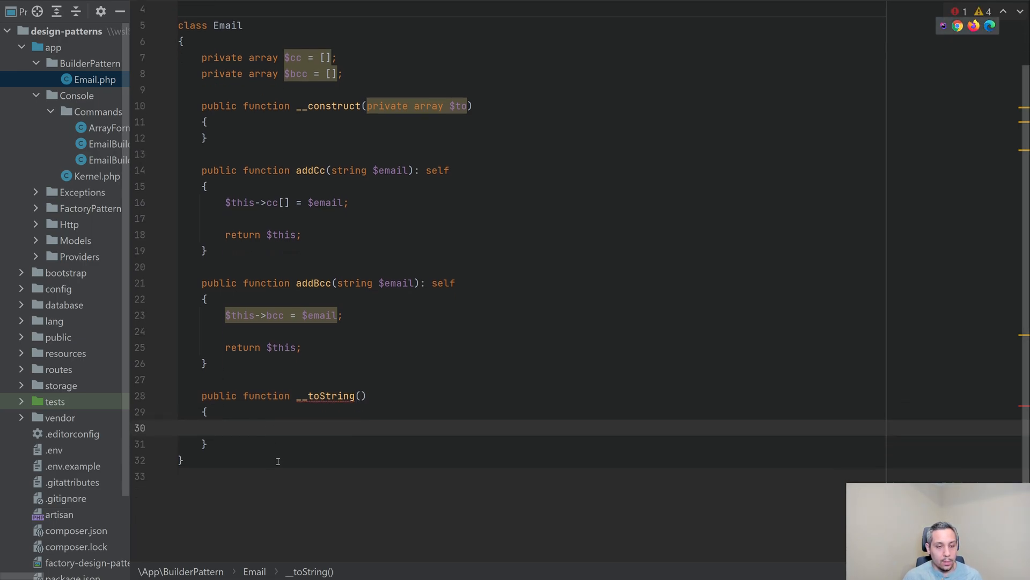
{"action": "mouse_move", "coordinate": [283, 445]}
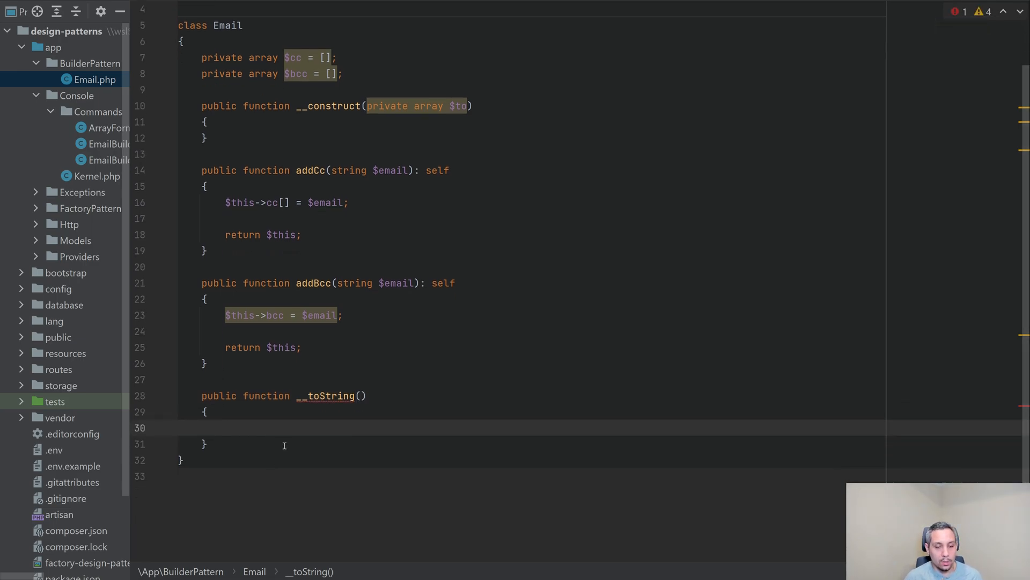
{"action": "type", "text": "return"}
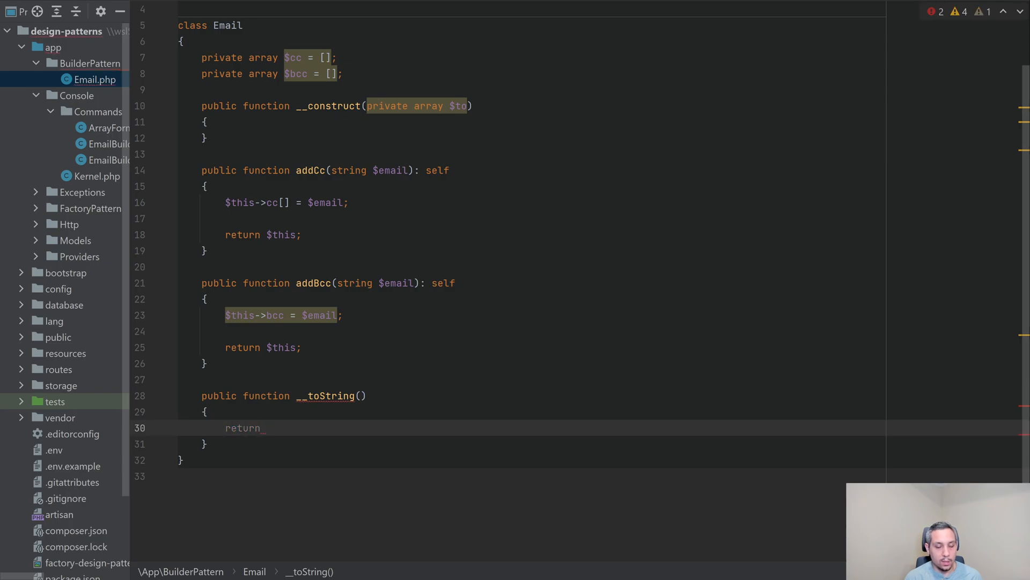
{"action": "type", "text": "'This email is to:"}
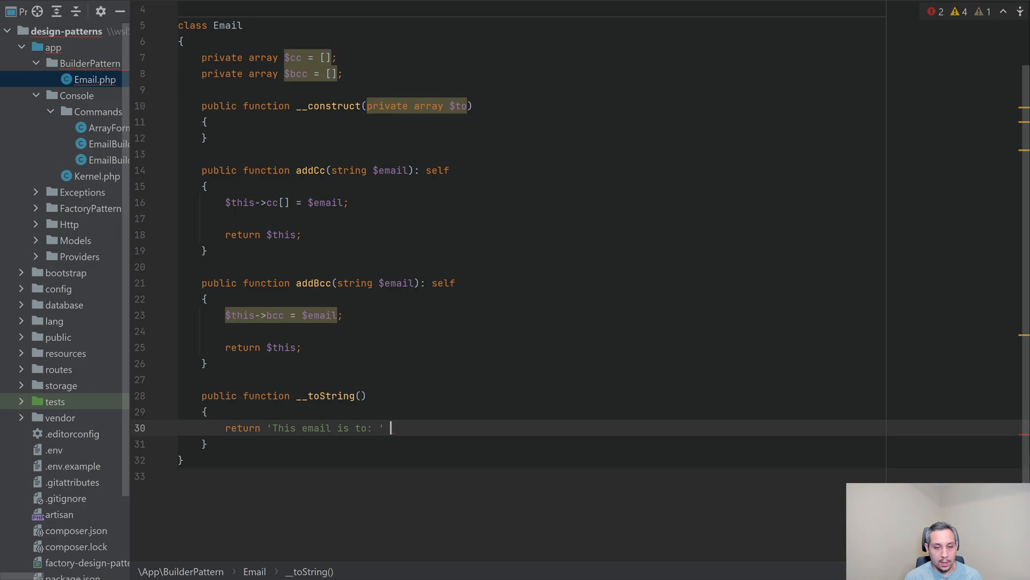
{"action": "type", "text": "impl"}
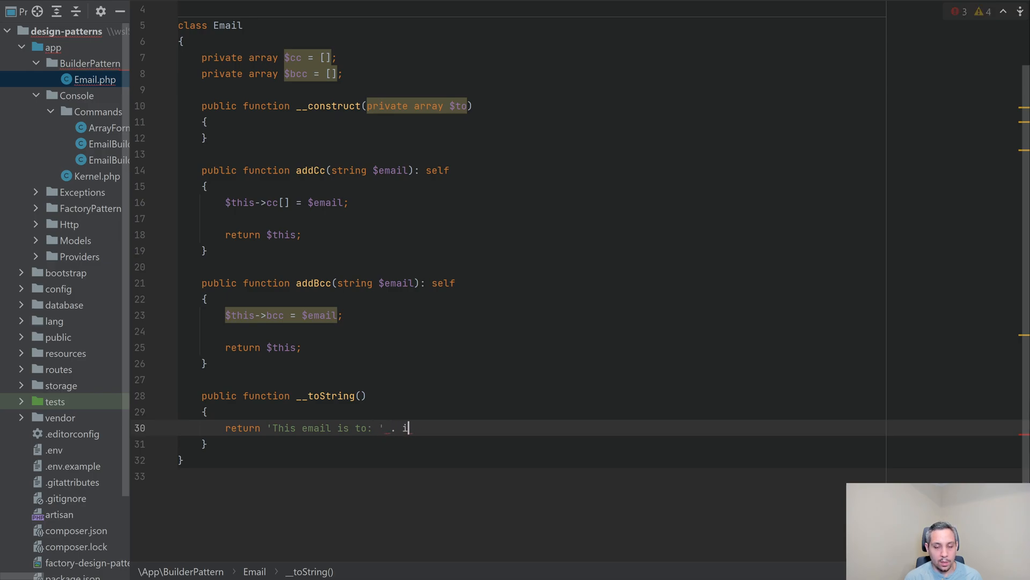
{"action": "type", "text": "mplode()"}
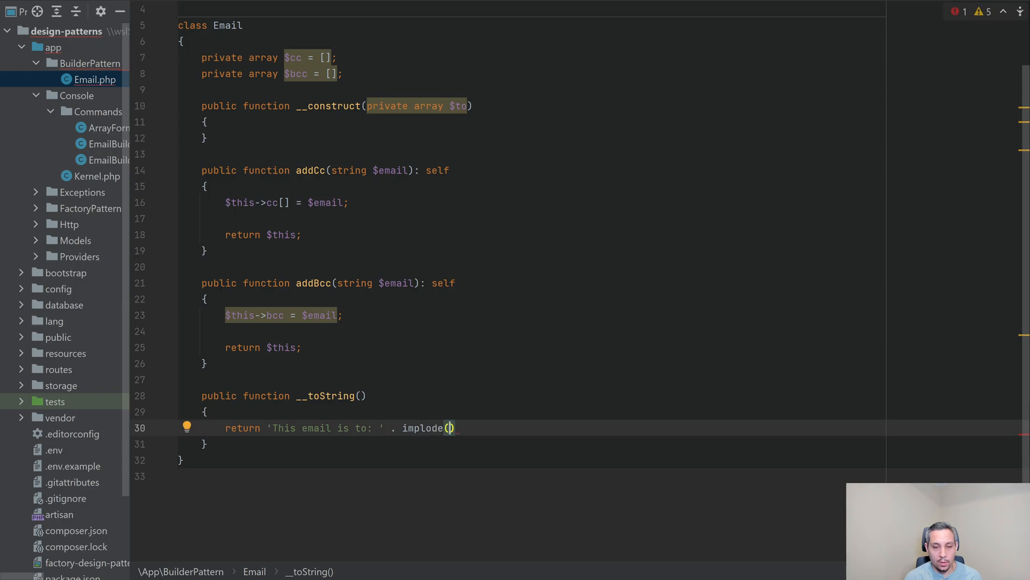
Implode $this->to with commas and append the ' cc for: ' label.
{"action": "left_click", "coordinate": [450, 428]}
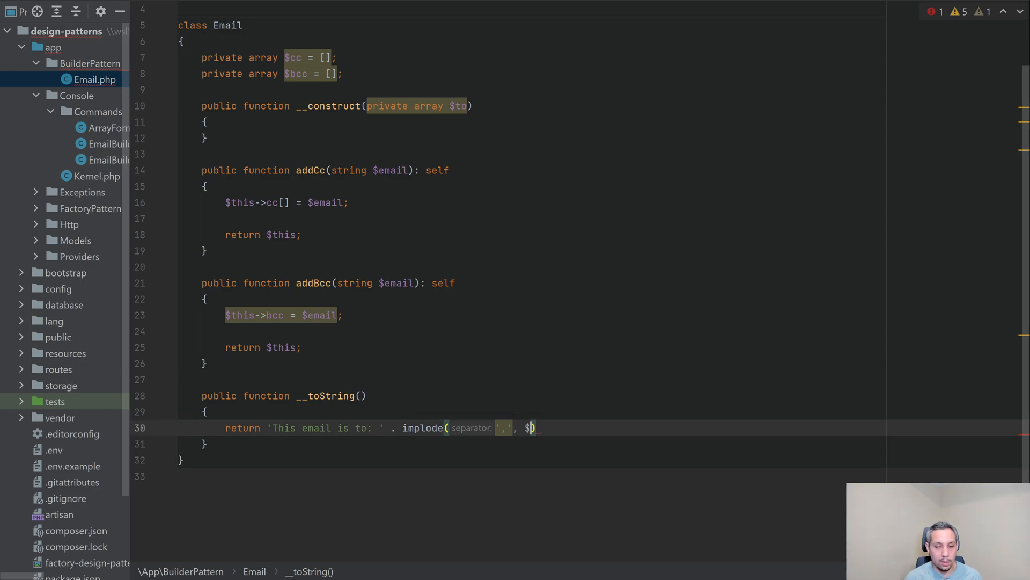
{"action": "type", "text": "this->to"}
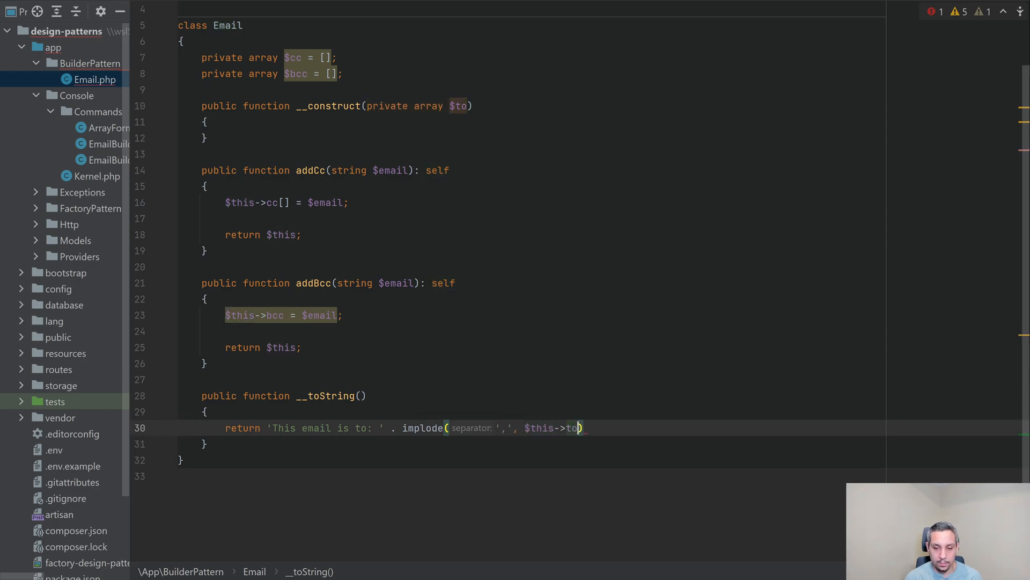
{"action": "type", "text": "."}
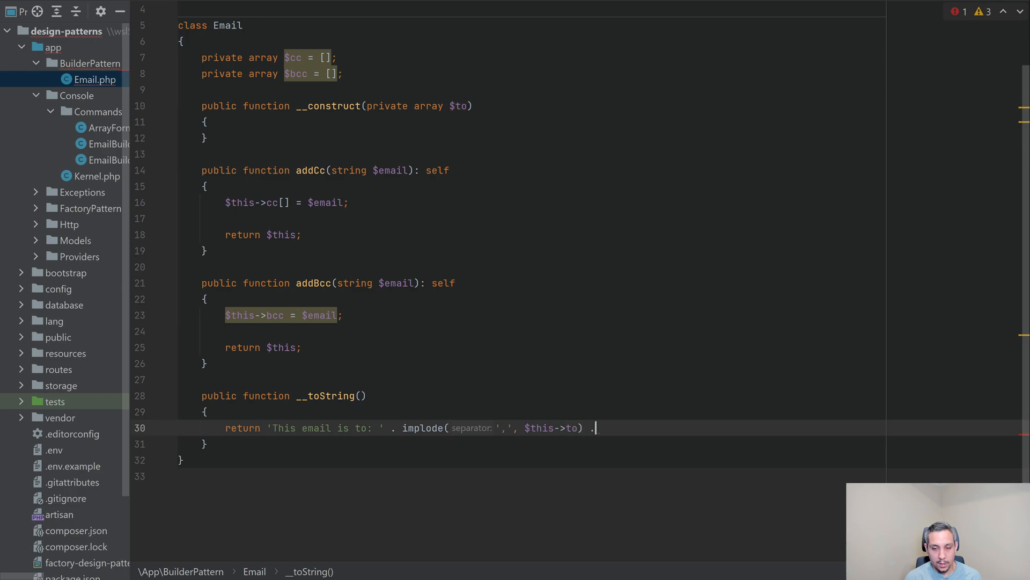
{"action": "type", "text": "'"}
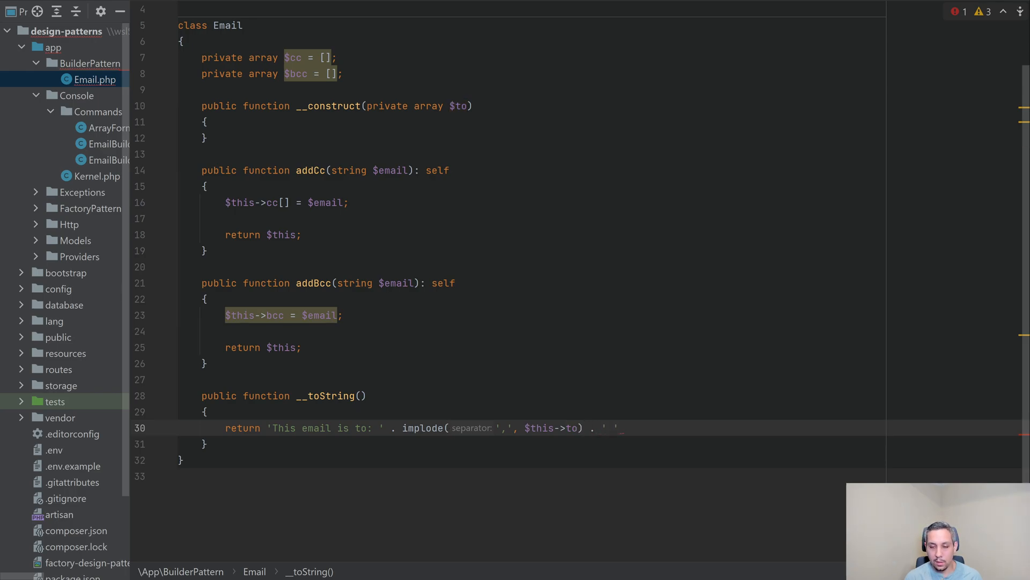
{"action": "type", "text": "cc for"}
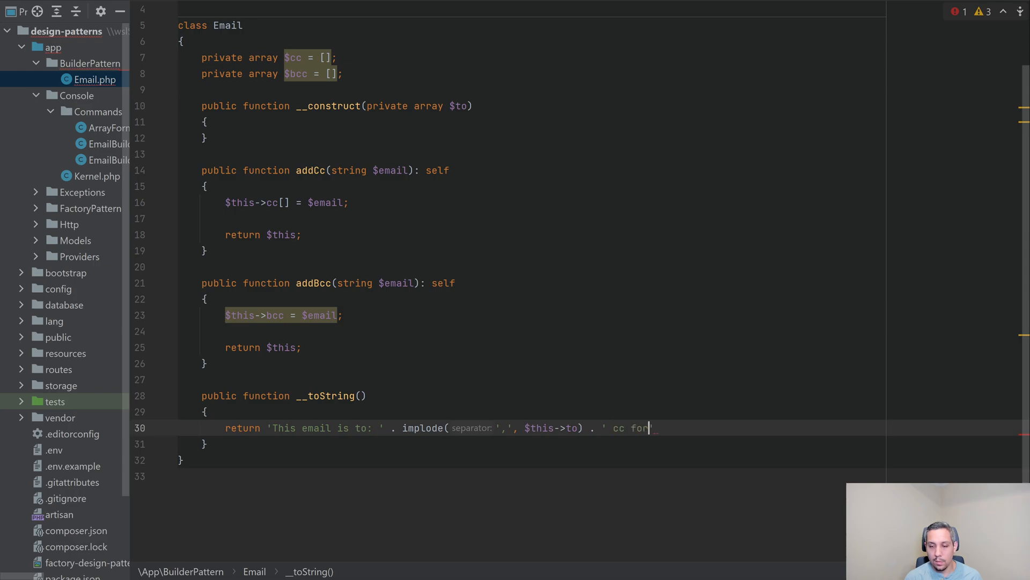
{"action": "type", "text": ": ' . implode(',', $"}
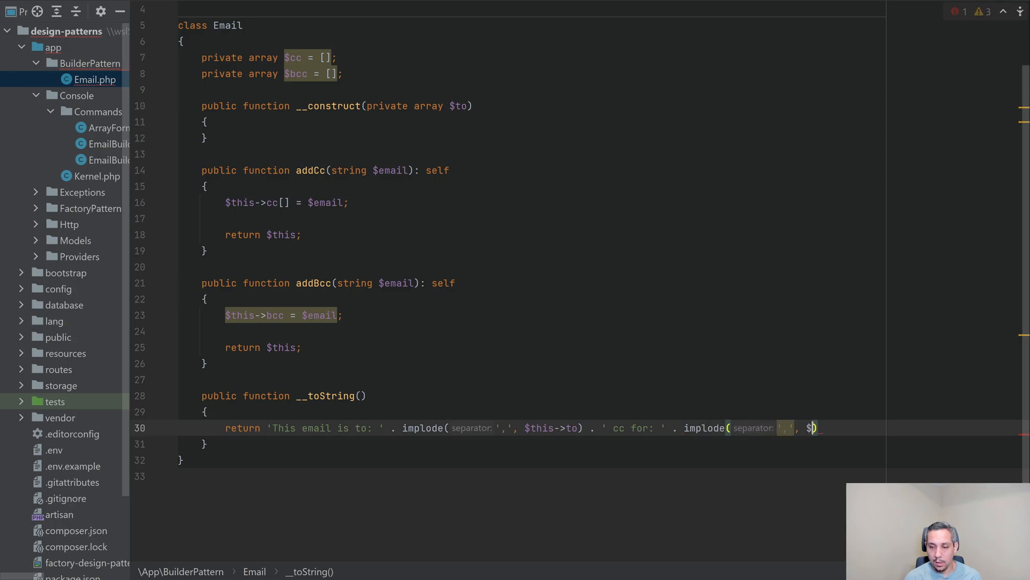
Append the comma-joined $this->cc and $this->bcc lists to the returned string.
{"action": "type", "text": "this->cc"}
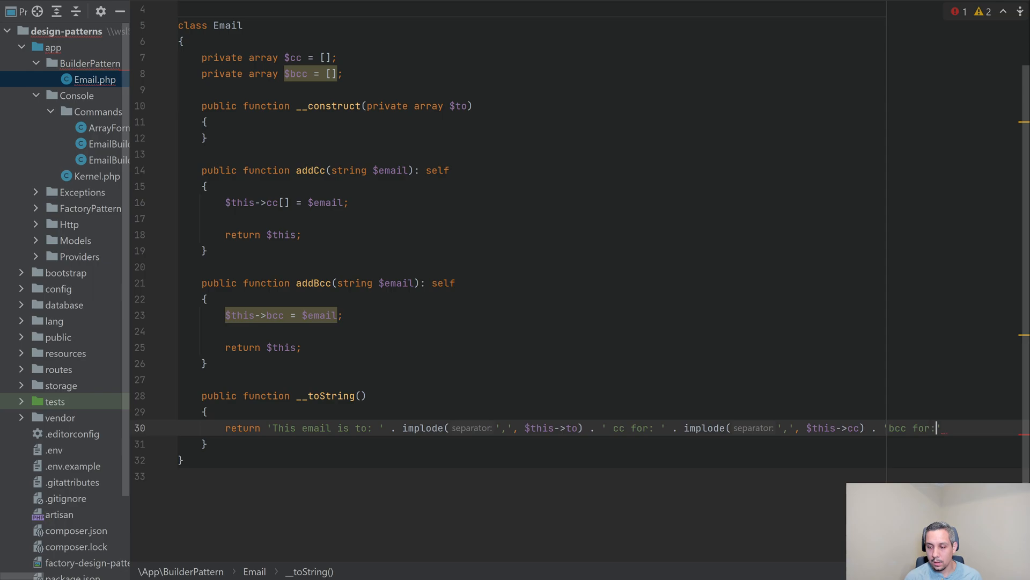
{"action": "type", "text": "im"}
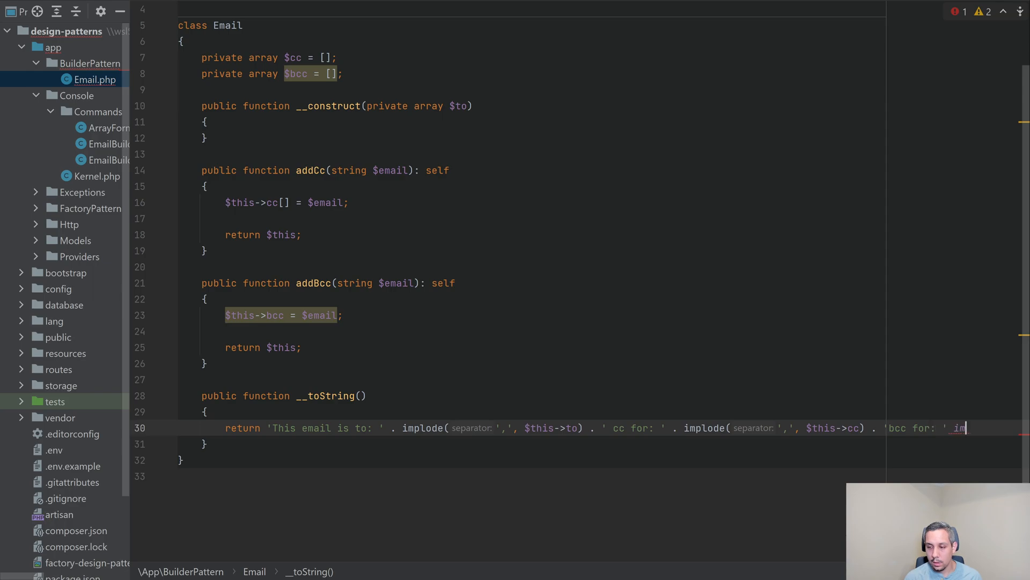
{"action": "key", "text": "enter"}
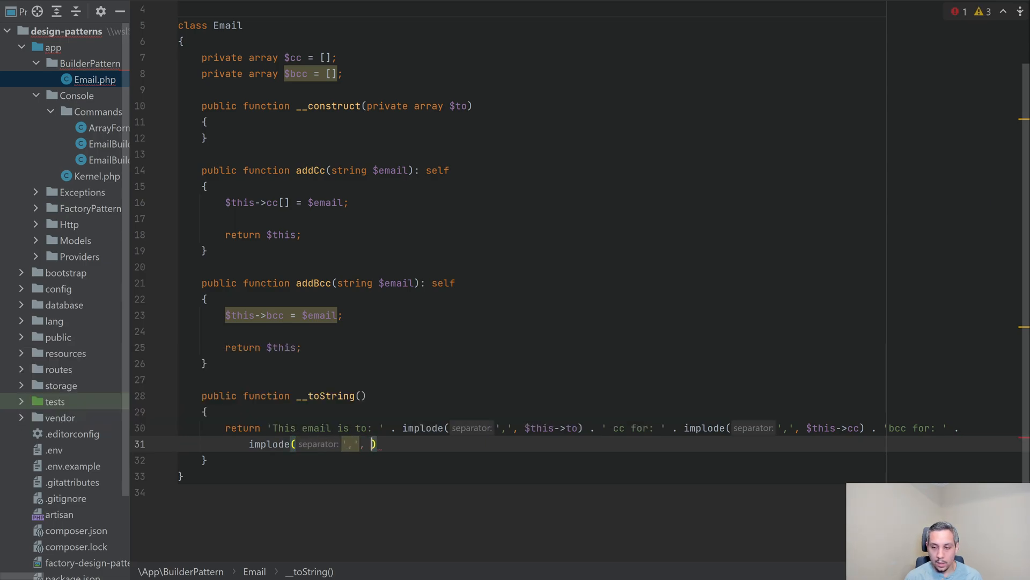
{"action": "type", "text": "$this->"}
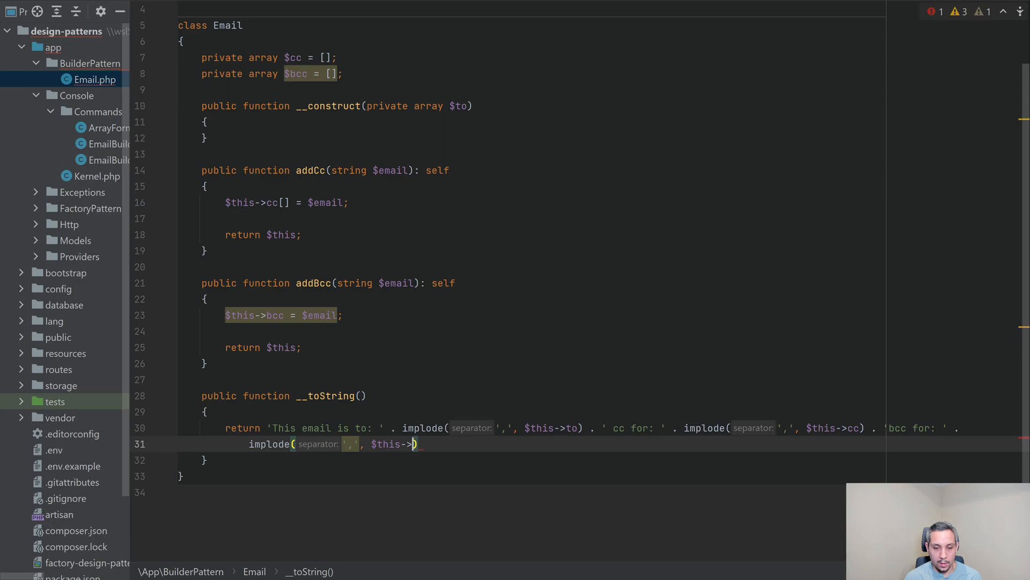
{"action": "type", "text": "bcc);"}
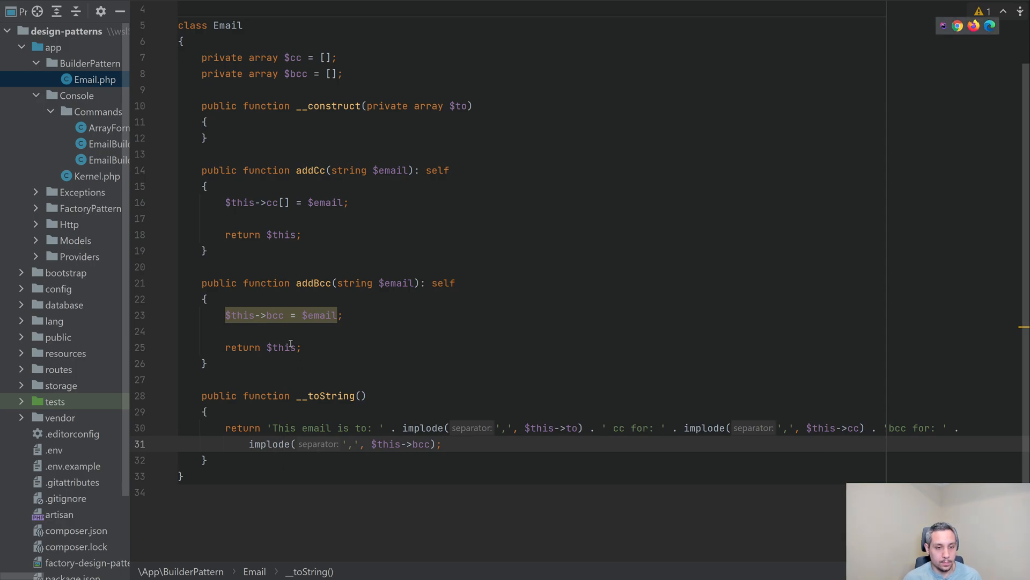
Make addBcc append to the bcc array with $this->bcc[] = $email.
{"action": "type", "text": "[]"}
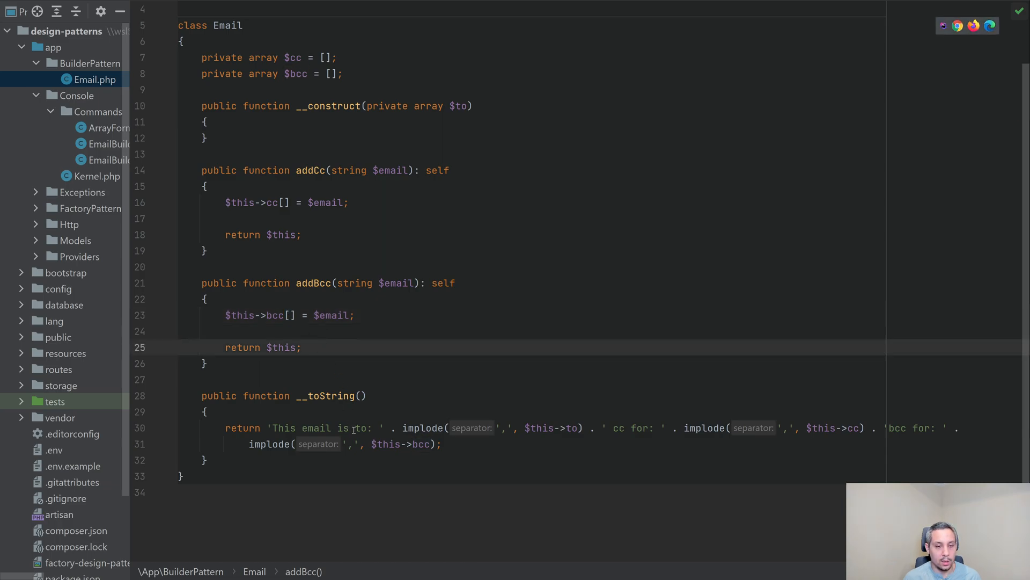
{"action": "mouse_move", "coordinate": [395, 328]}
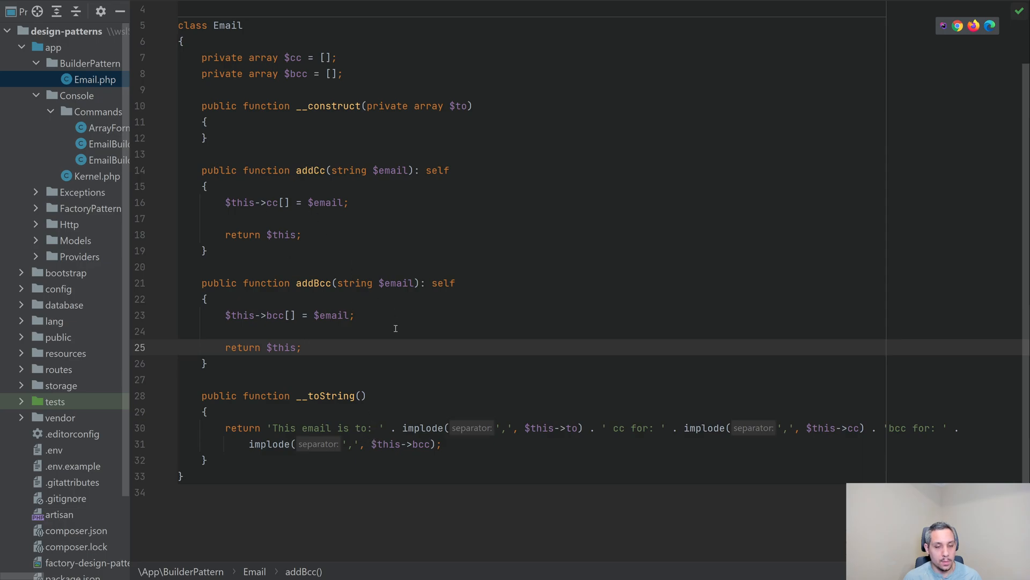
{"action": "mouse_move", "coordinate": [379, 305]}
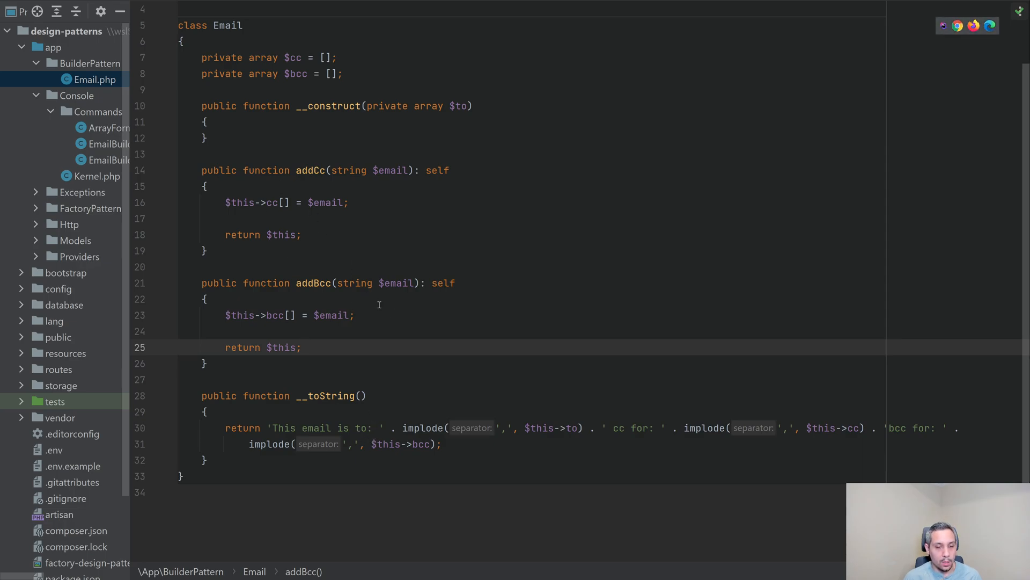
{"action": "mouse_move", "coordinate": [238, 200]}
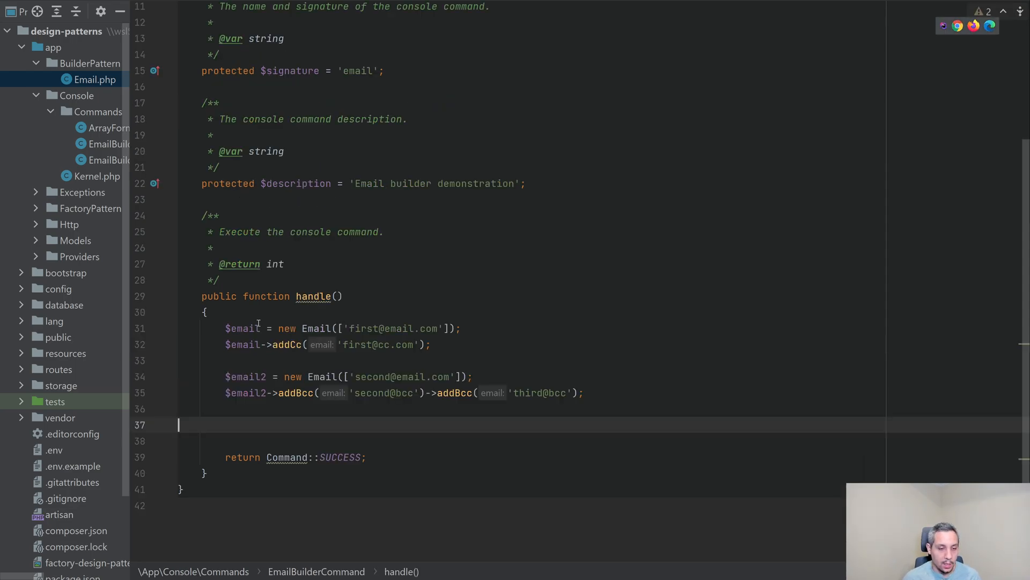
Add $this->info($email) to handle() in EmailBuilderCommand.php.
{"action": "type", "text": "$this->info();"}
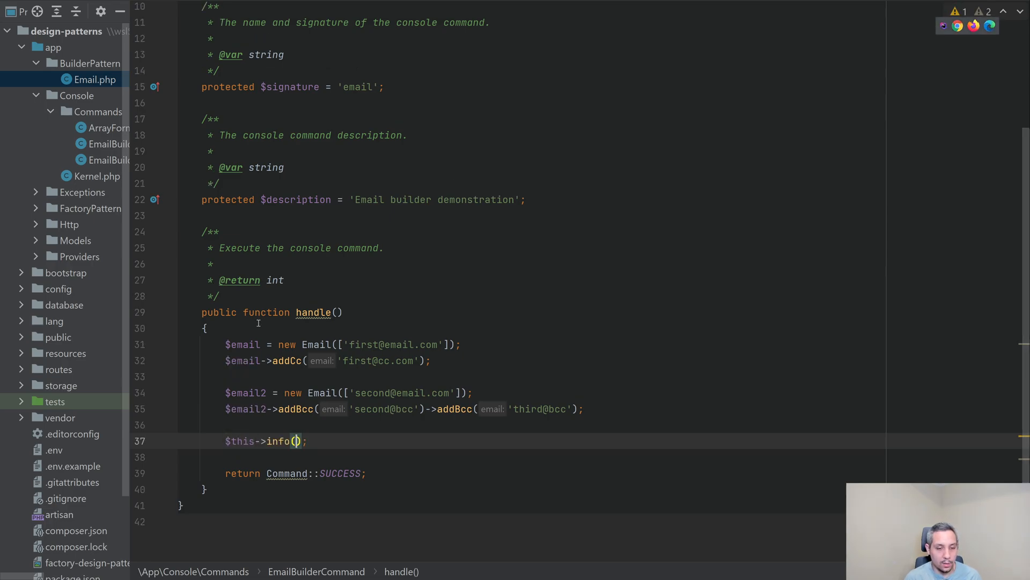
{"action": "type", "text": "$email"}
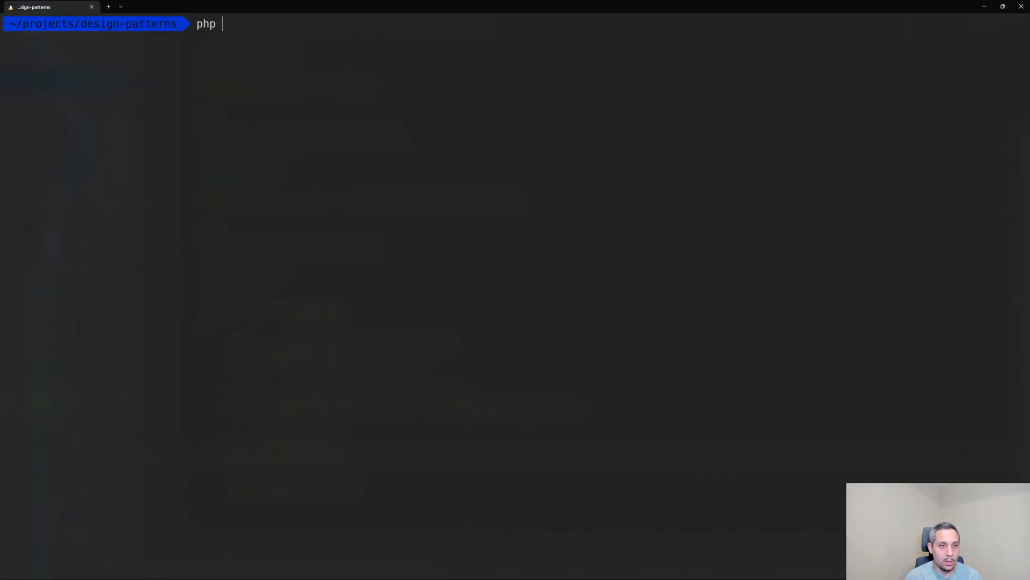
Run php artisan email and select the first email's recipient address in the output.
{"action": "type", "text": "artisan email"}
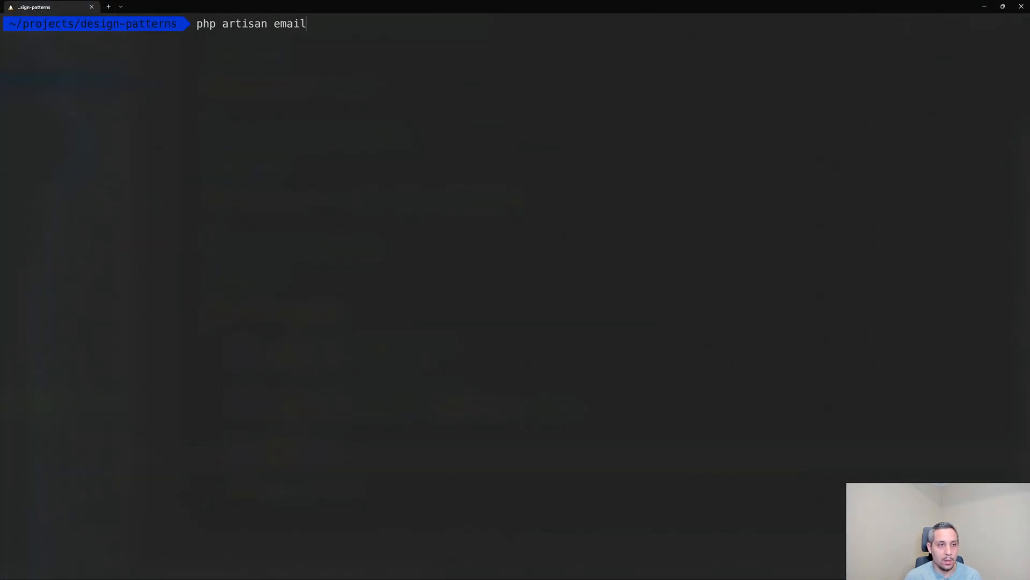
{"action": "key", "text": "Return"}
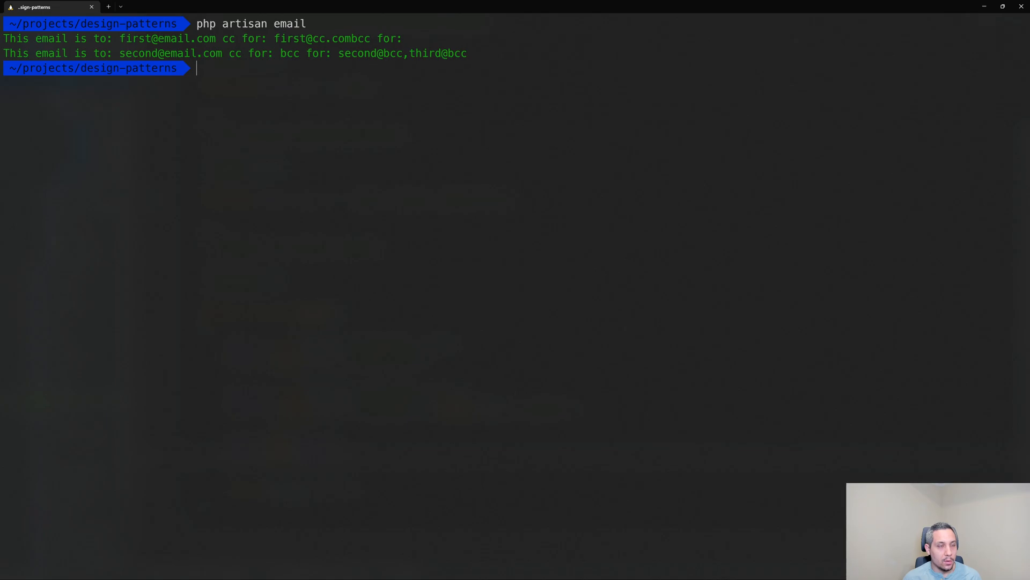
{"action": "double_click", "coordinate": [166, 38]}
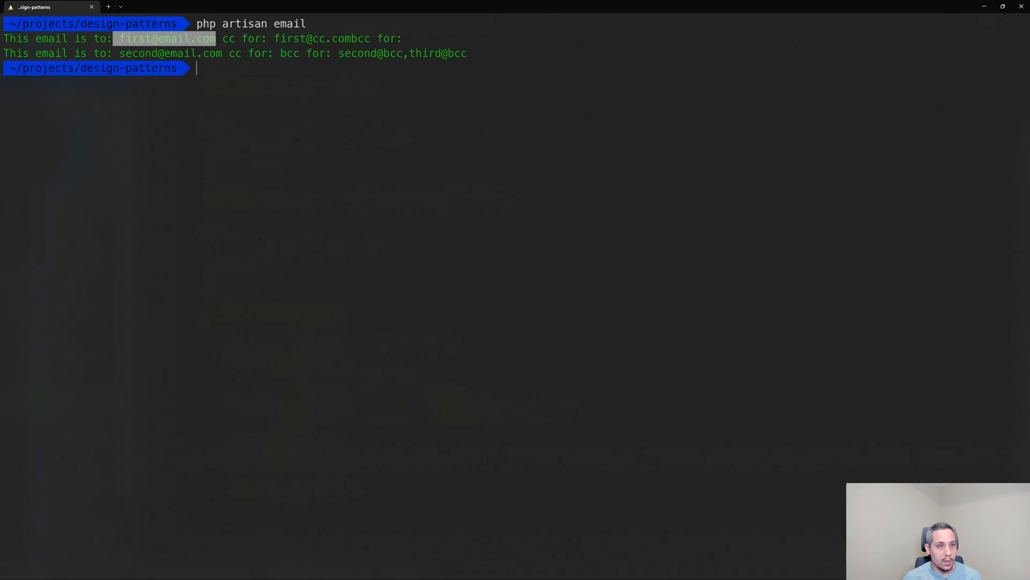